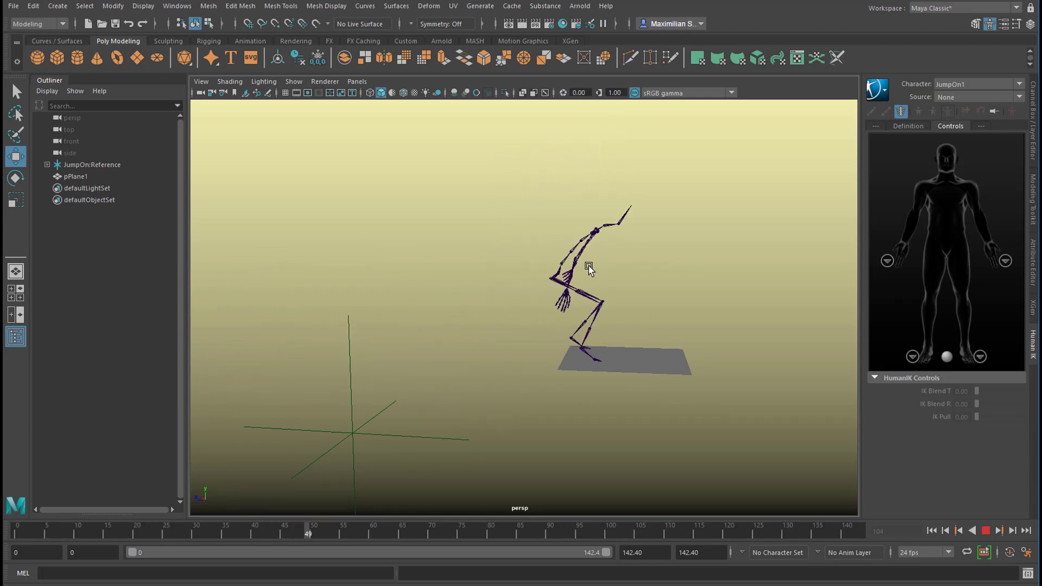
Start a new empty scene, discarding the skeleton and plane.
{"action": "left_click", "coordinate": [596, 531]}
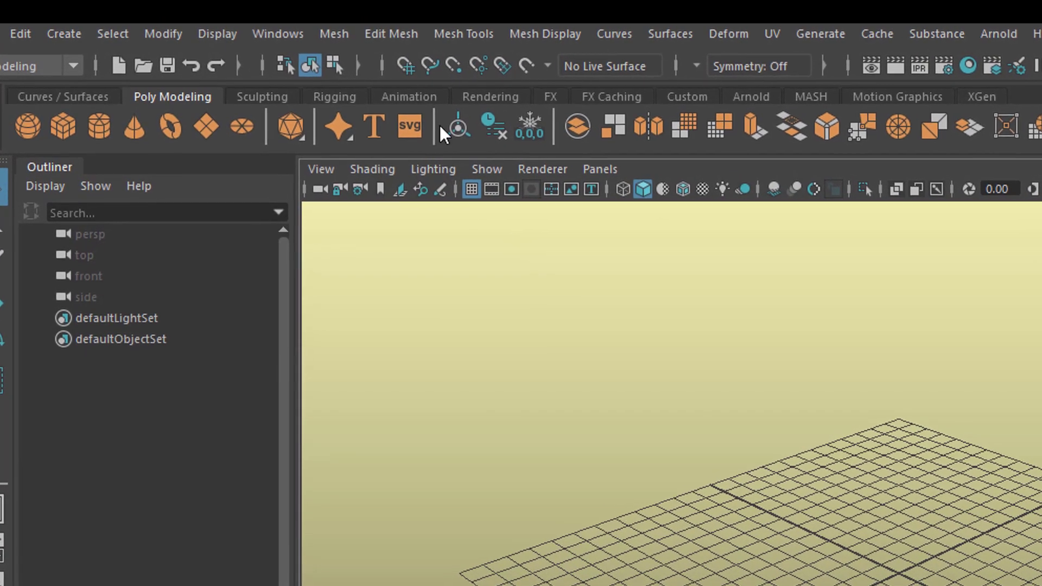
Set the working linear unit to meter in Preferences > Settings and save.
{"action": "left_click", "coordinate": [277, 34]}
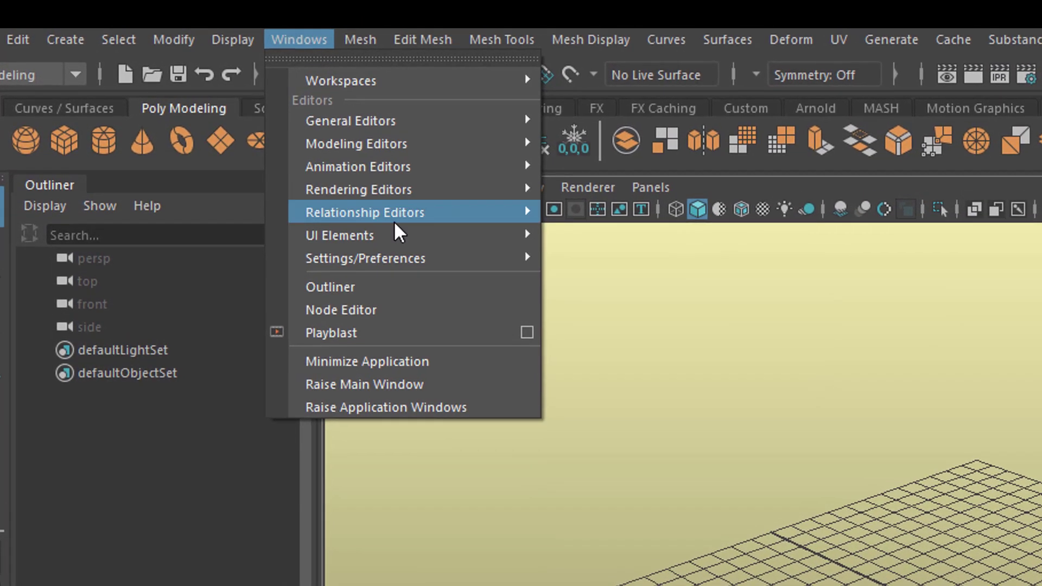
{"action": "left_click", "coordinate": [365, 258]}
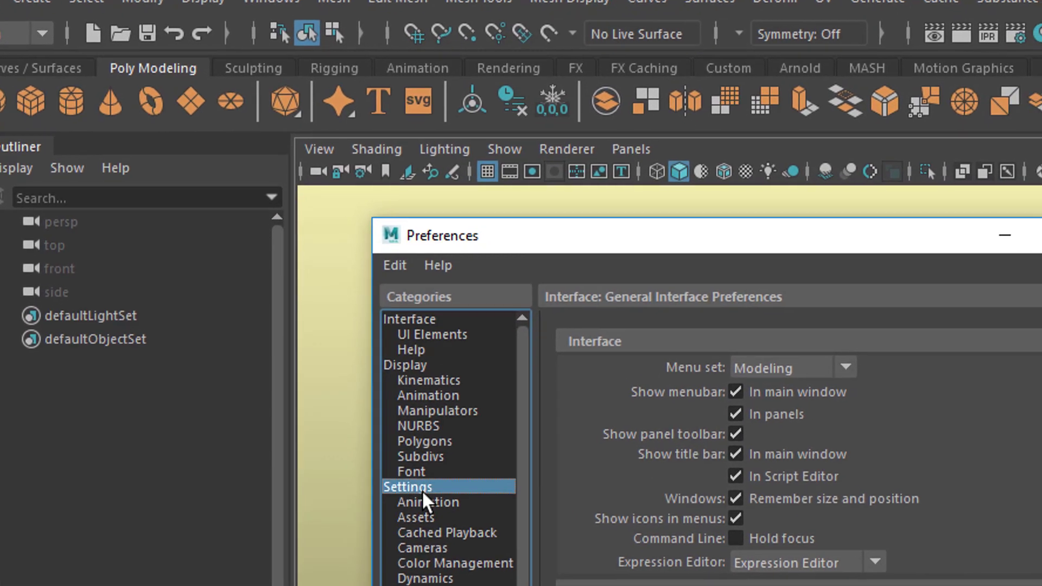
{"action": "left_click", "coordinate": [409, 486]}
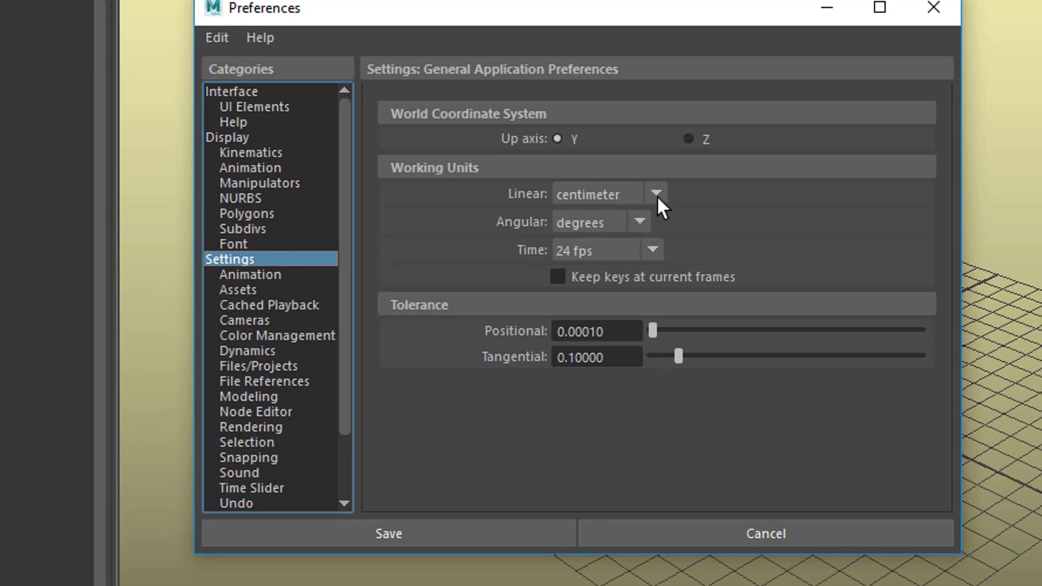
{"action": "left_click", "coordinate": [656, 193]}
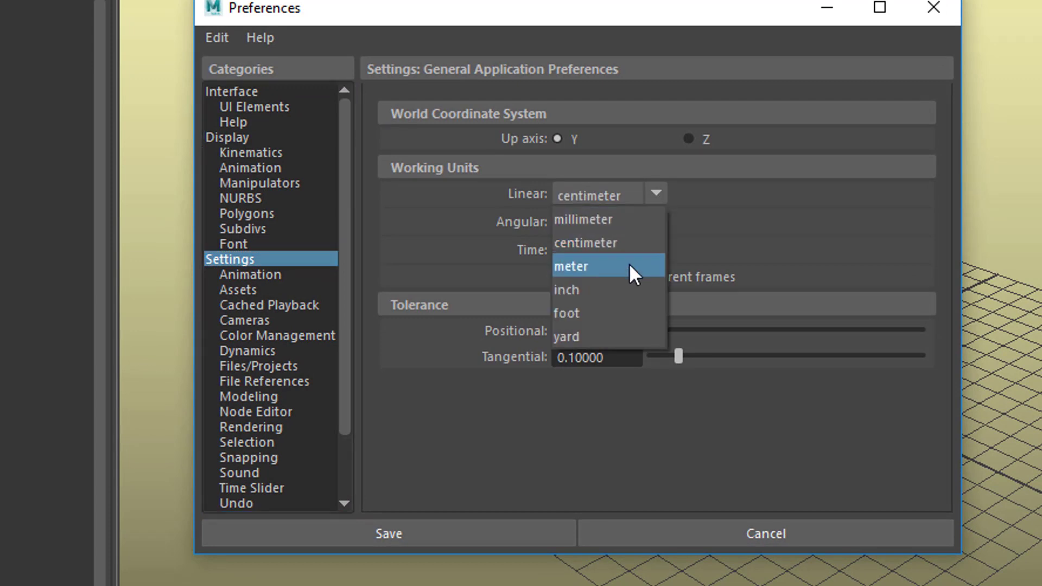
{"action": "left_click", "coordinate": [571, 266]}
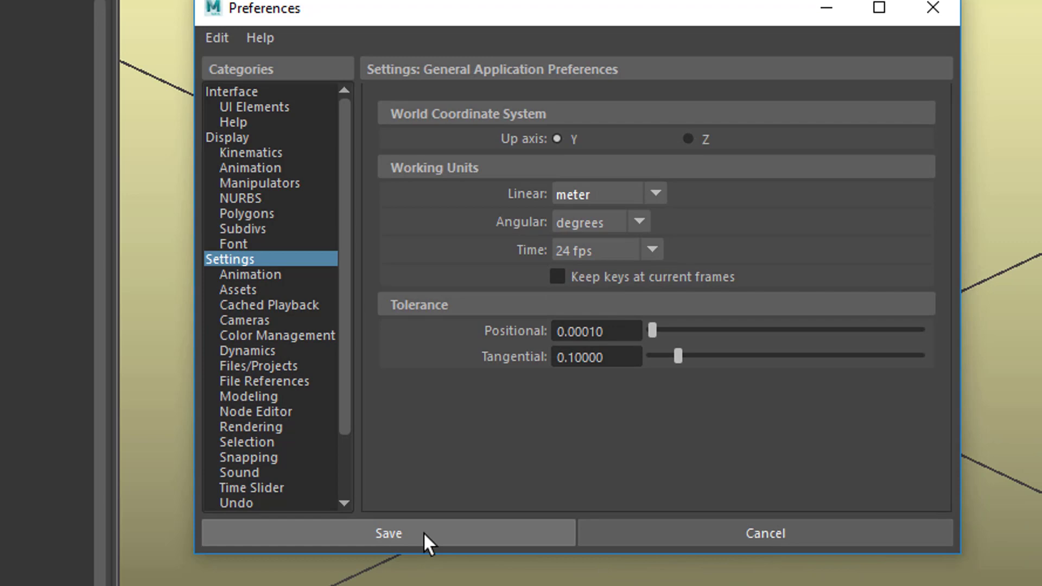
{"action": "left_click", "coordinate": [389, 533]}
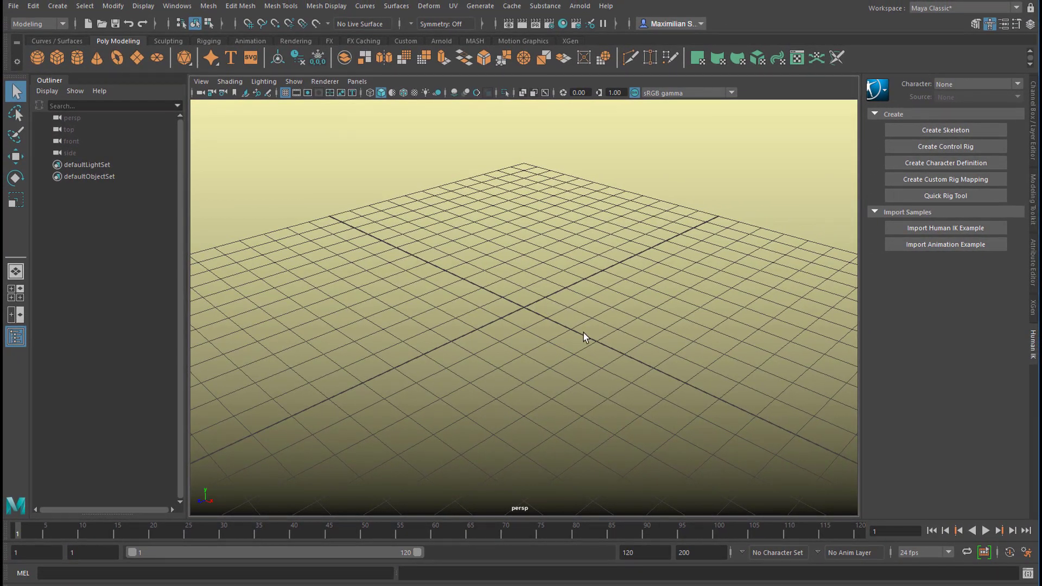
{"action": "mouse_move", "coordinate": [565, 336]}
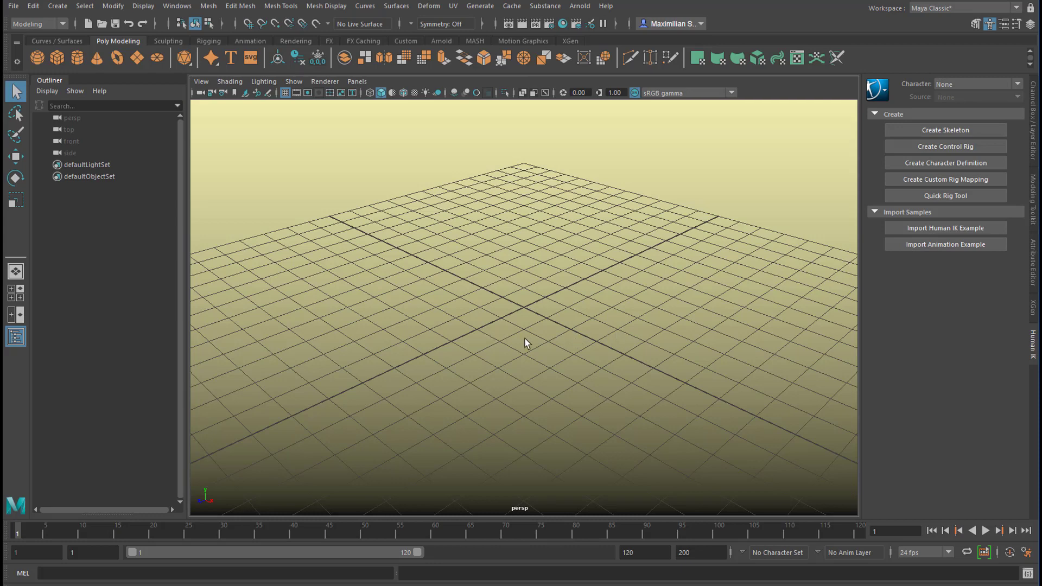
{"action": "mouse_move", "coordinate": [522, 344]}
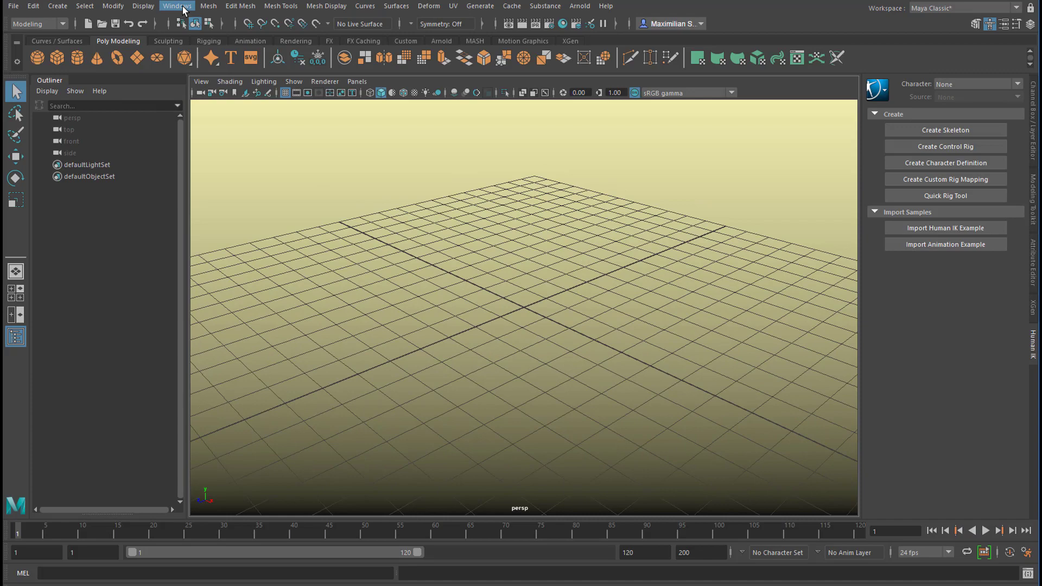
Browse the Content Browser to Examples > Animation > Motion Capture > FBX.
{"action": "left_click", "coordinate": [177, 6]}
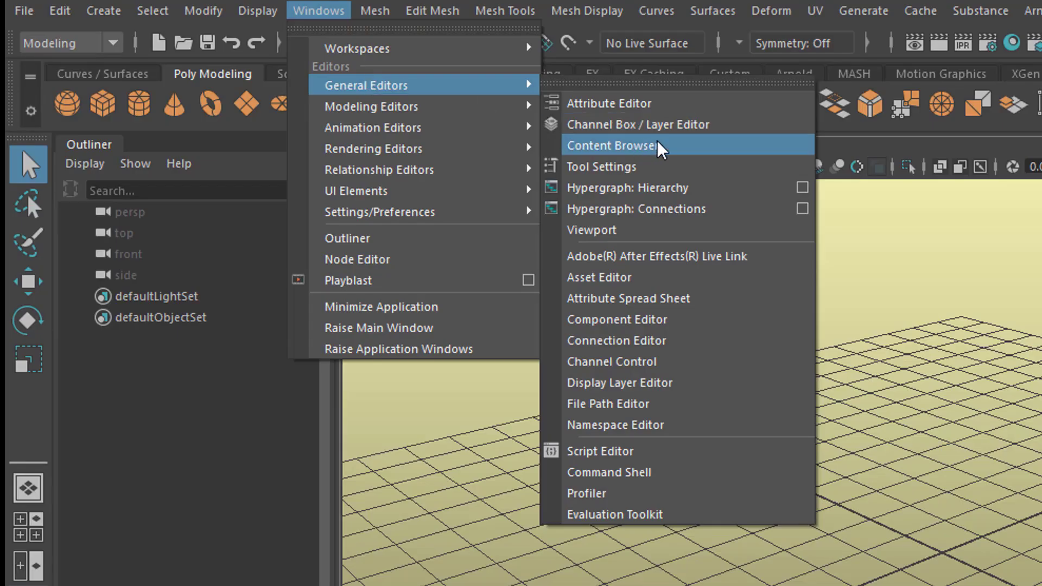
{"action": "left_click", "coordinate": [609, 144]}
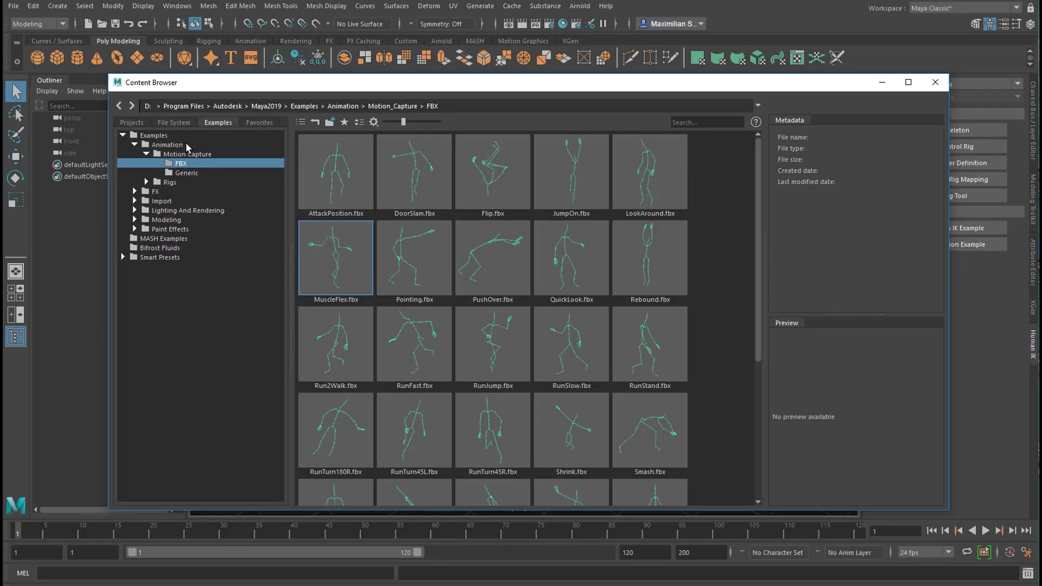
{"action": "left_click", "coordinate": [138, 145]}
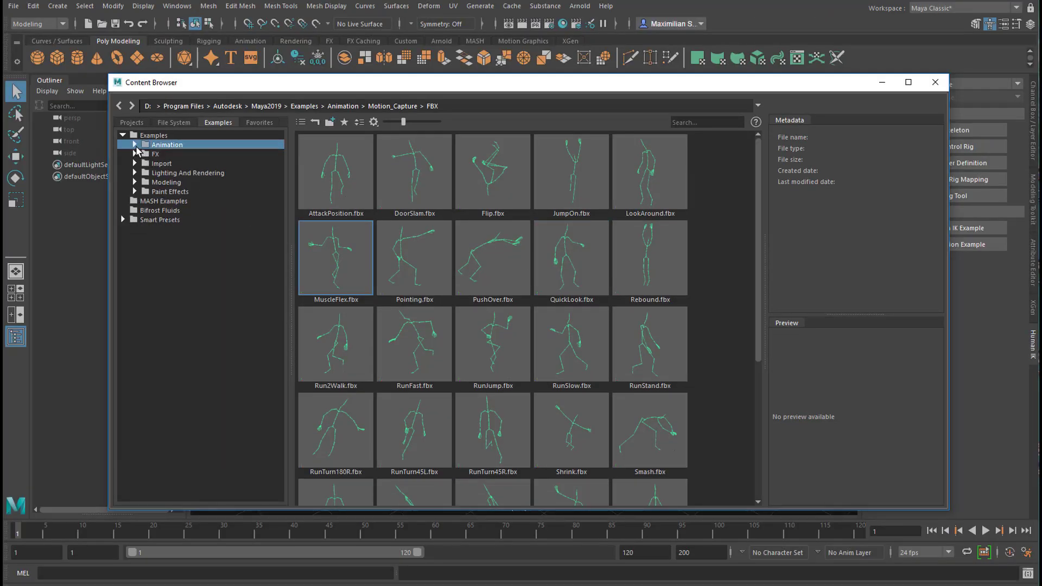
{"action": "left_click", "coordinate": [135, 144]}
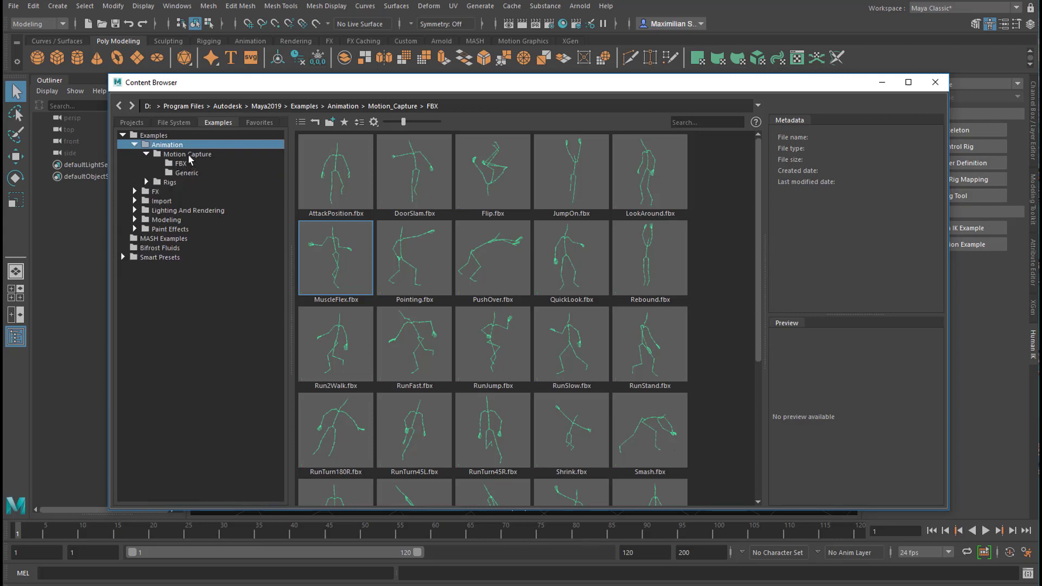
{"action": "left_click", "coordinate": [181, 163]}
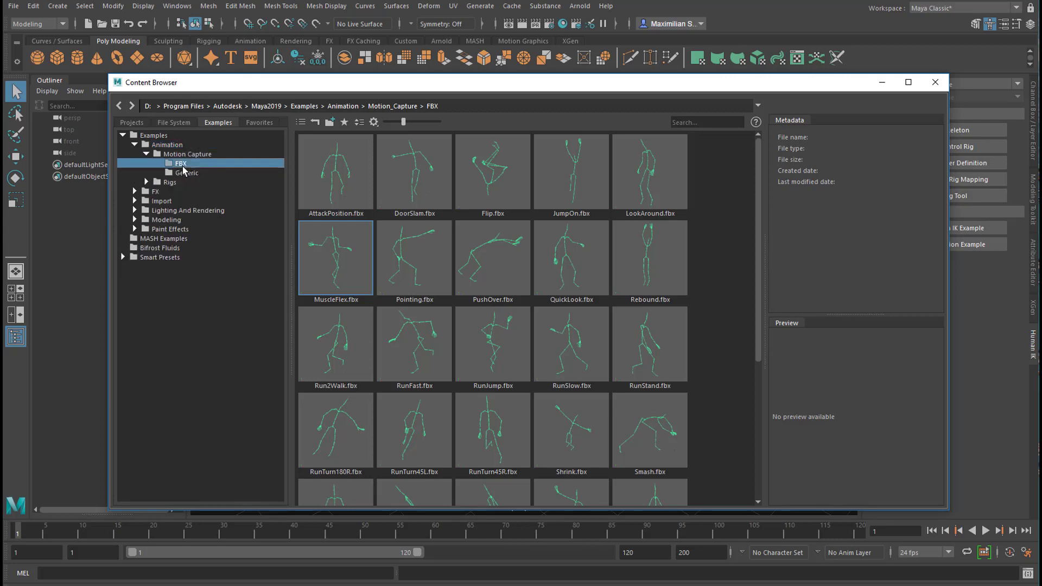
{"action": "left_click", "coordinate": [649, 258]}
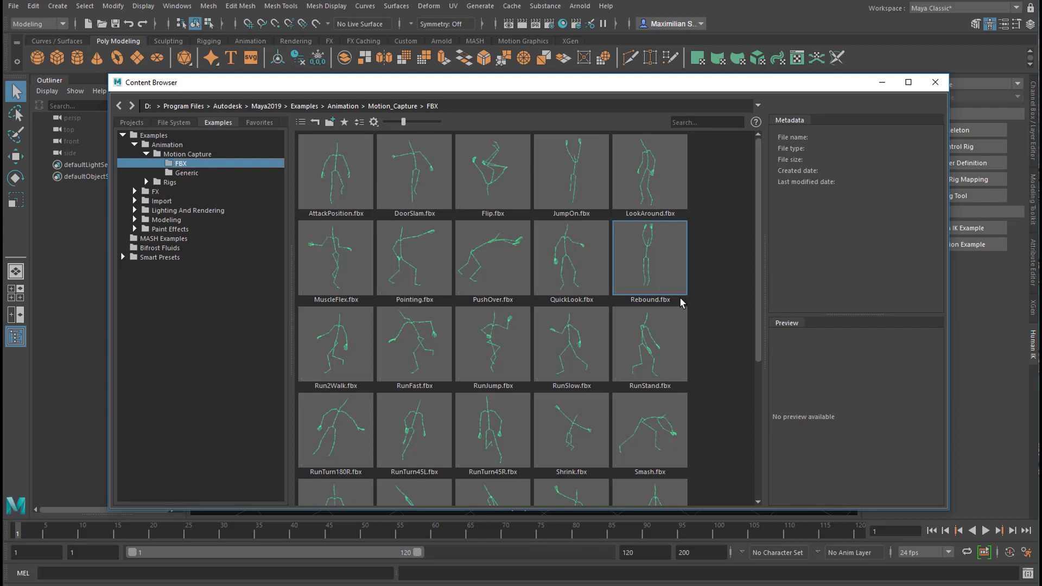
Load JumpOn.fbx into the scene as the JumpOnReference skeleton.
{"action": "left_click", "coordinate": [569, 172]}
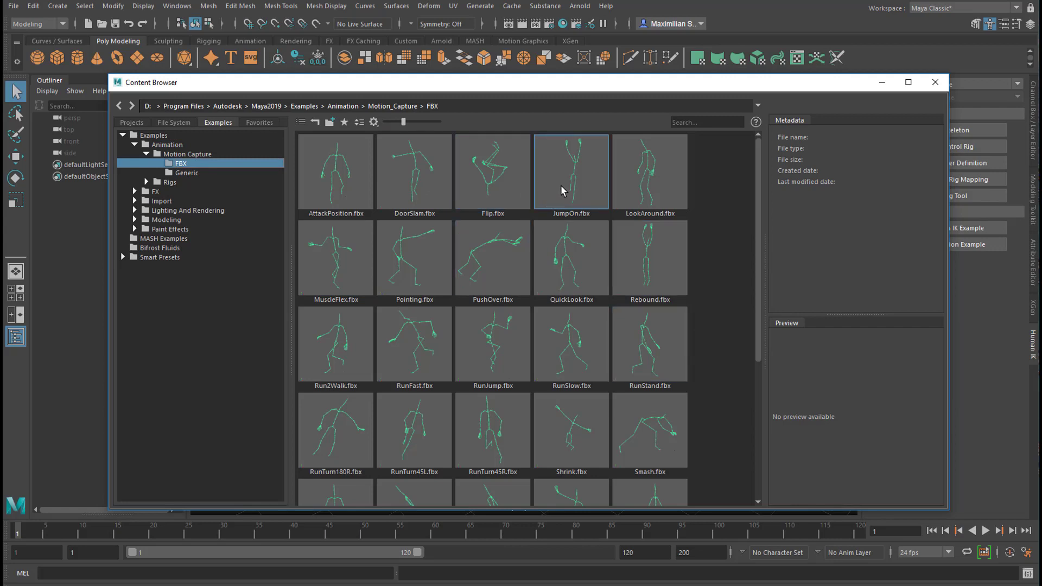
{"action": "mouse_move", "coordinate": [576, 197]}
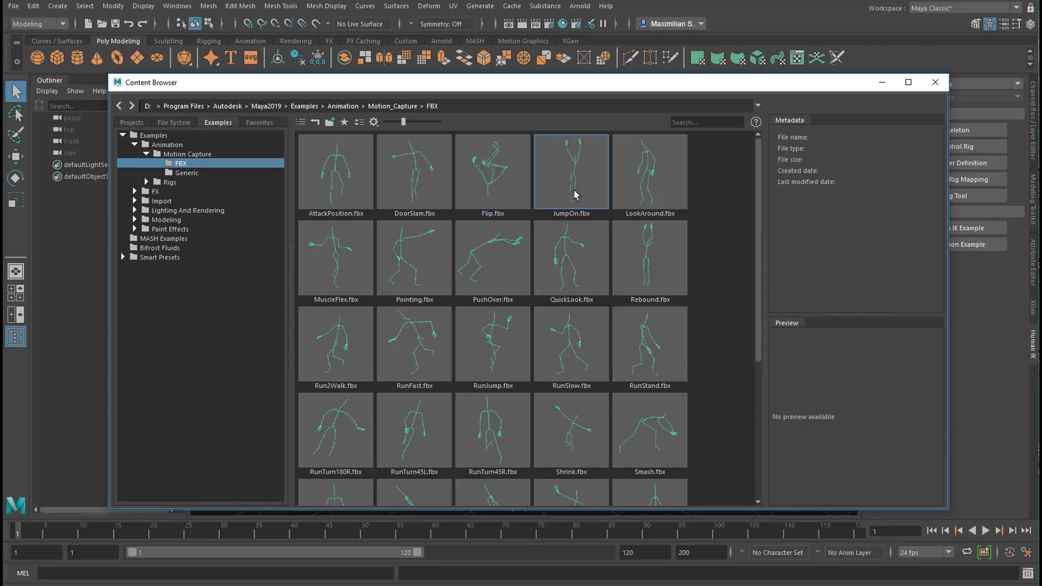
{"action": "left_click", "coordinate": [570, 172]}
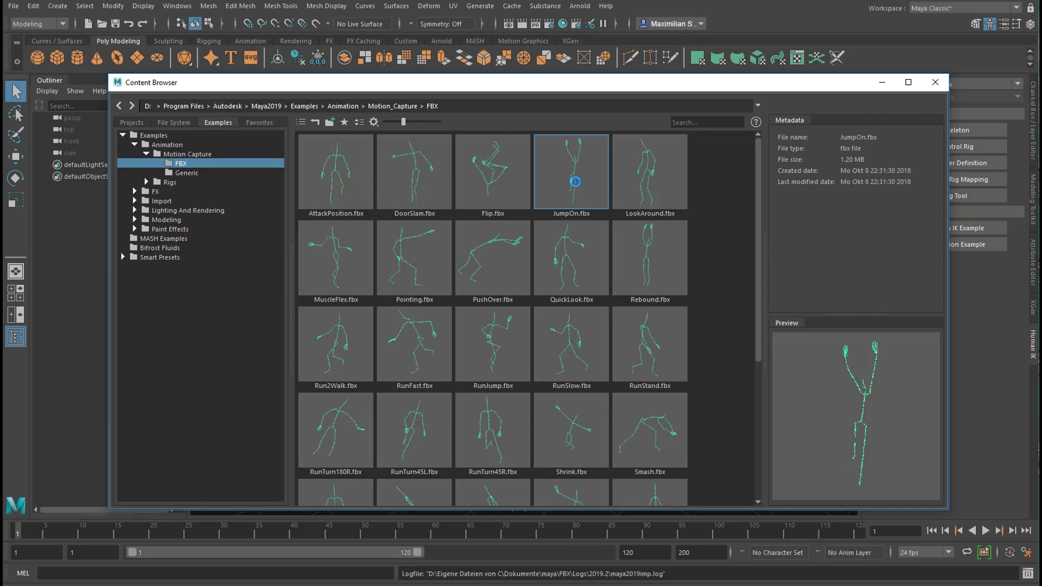
{"action": "double_click", "coordinate": [570, 171]}
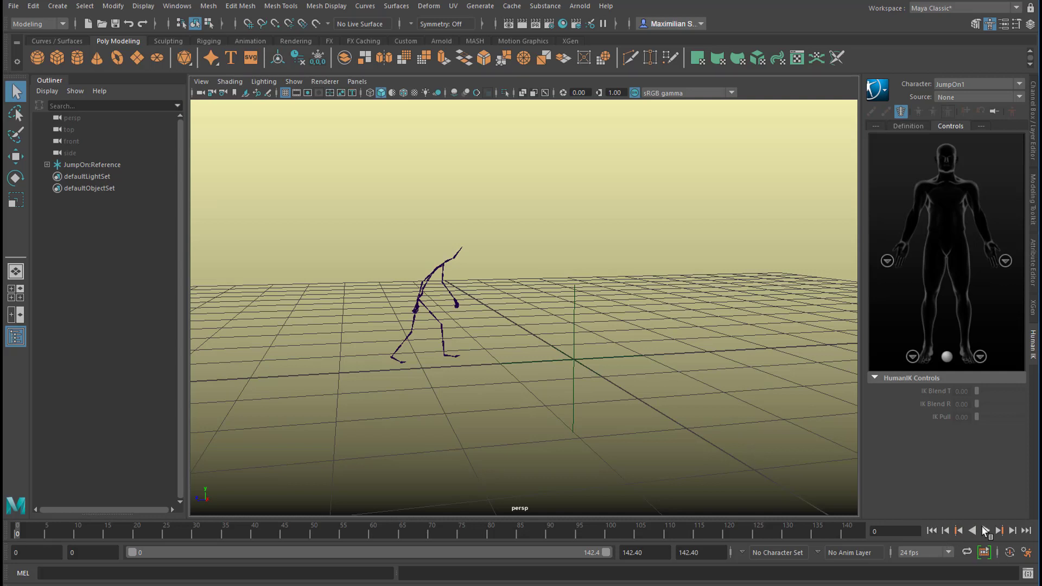
Play the jump animation and add a polygon plane under the landing spot.
{"action": "left_click", "coordinate": [984, 531]}
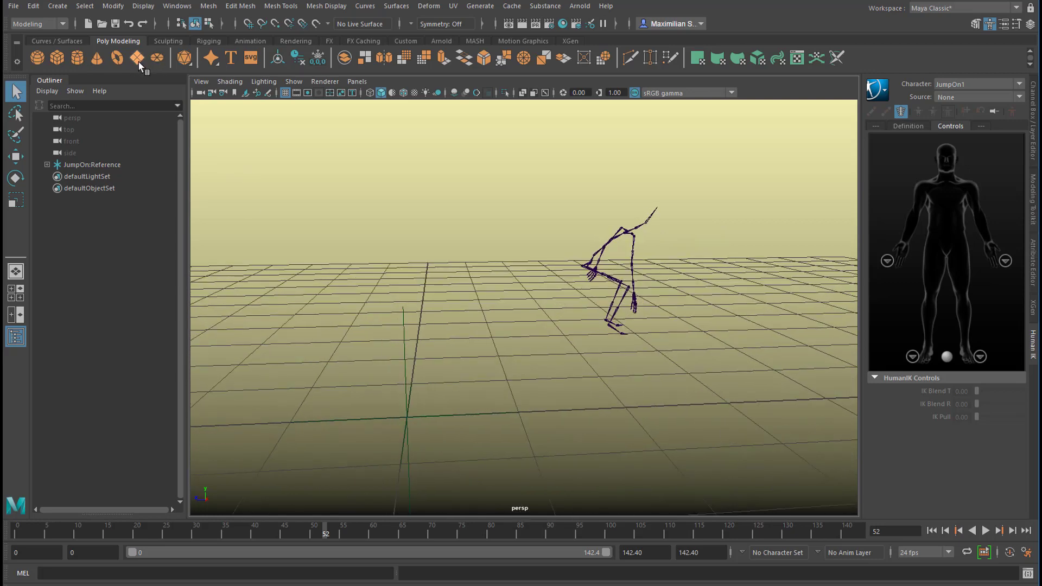
{"action": "left_click", "coordinate": [136, 58]}
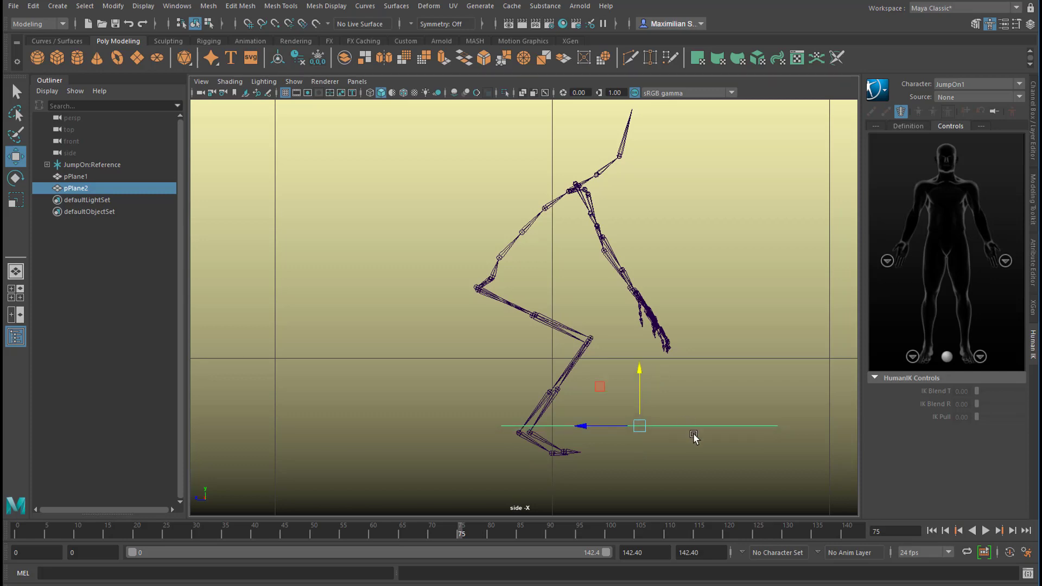
{"action": "mouse_move", "coordinate": [729, 325]}
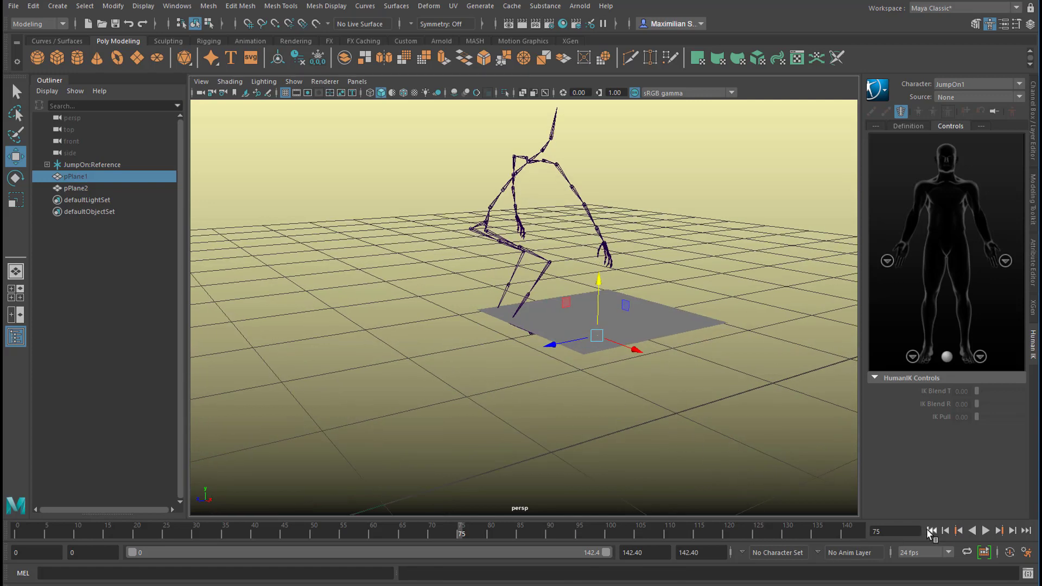
Pause playback at the landing frame 98 and select pPlane2 to raise it.
{"action": "left_click", "coordinate": [986, 530]}
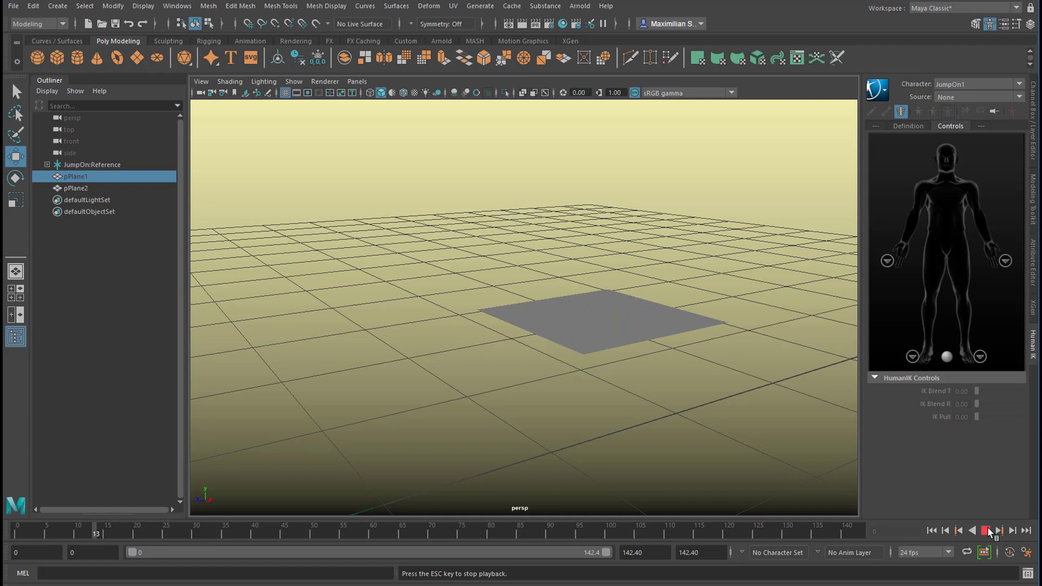
{"action": "left_click", "coordinate": [985, 531]}
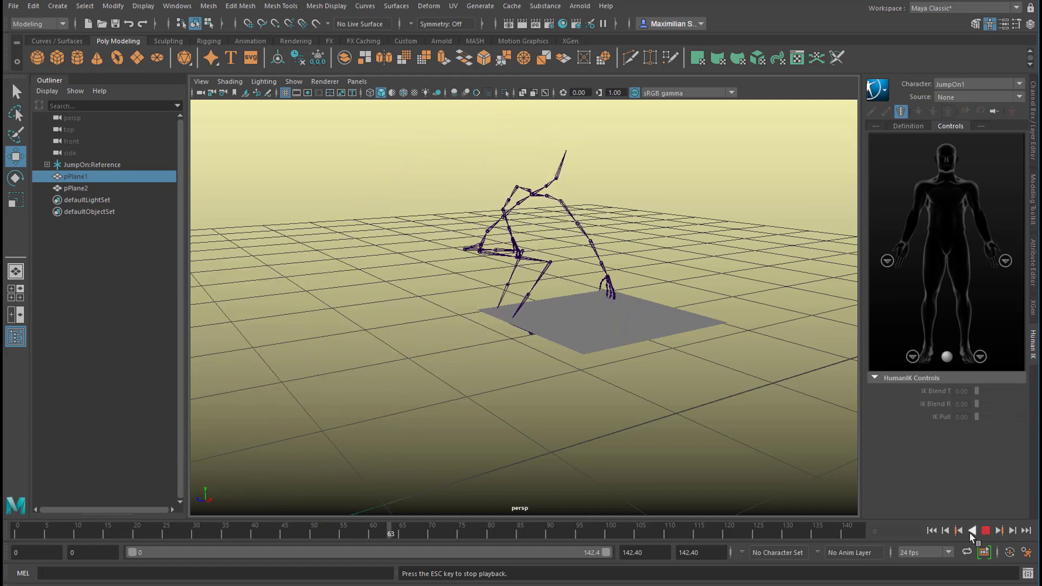
{"action": "left_click", "coordinate": [998, 531]}
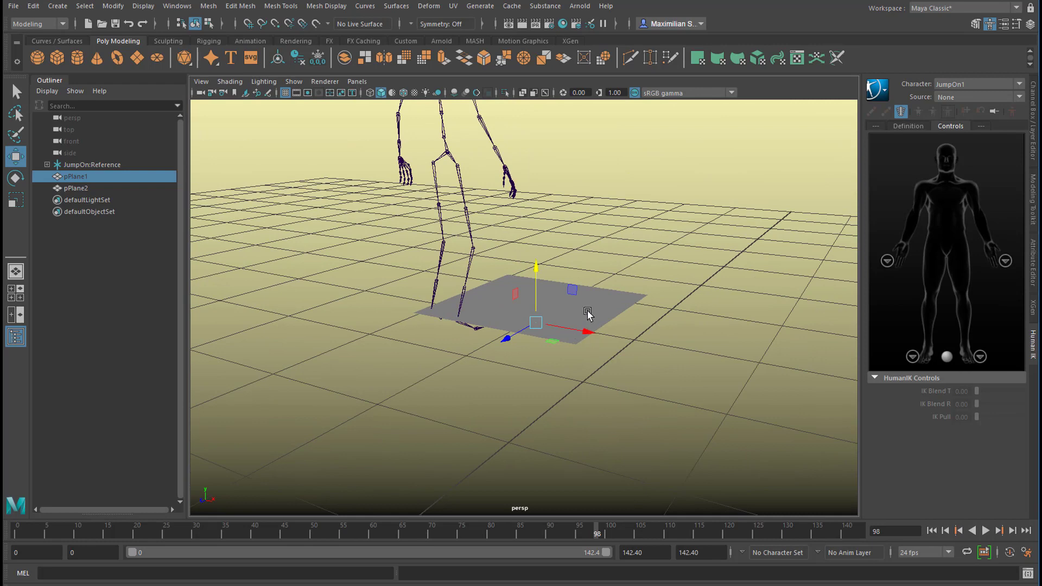
{"action": "left_click", "coordinate": [76, 188]}
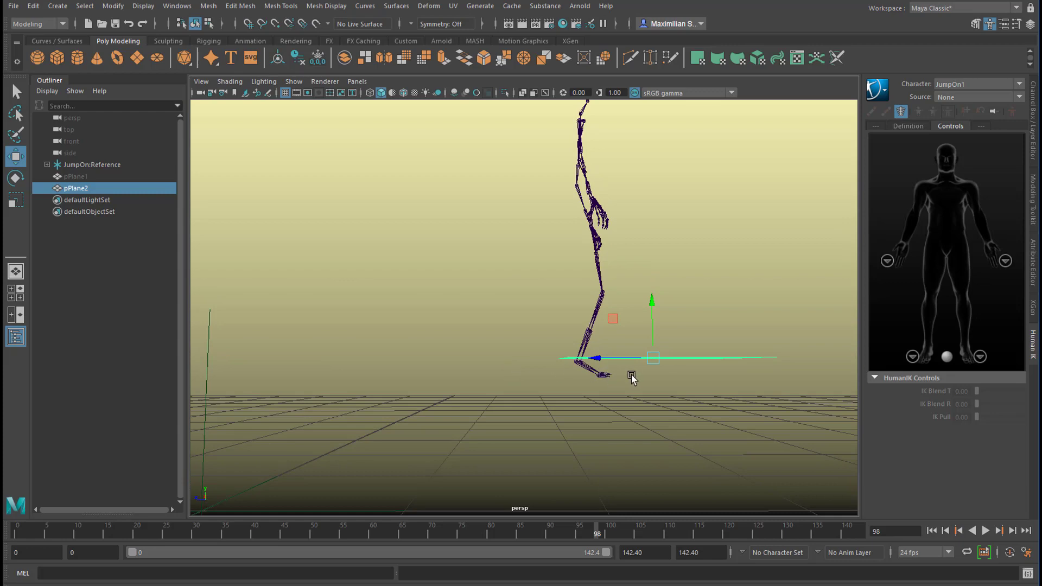
{"action": "mouse_move", "coordinate": [580, 426]}
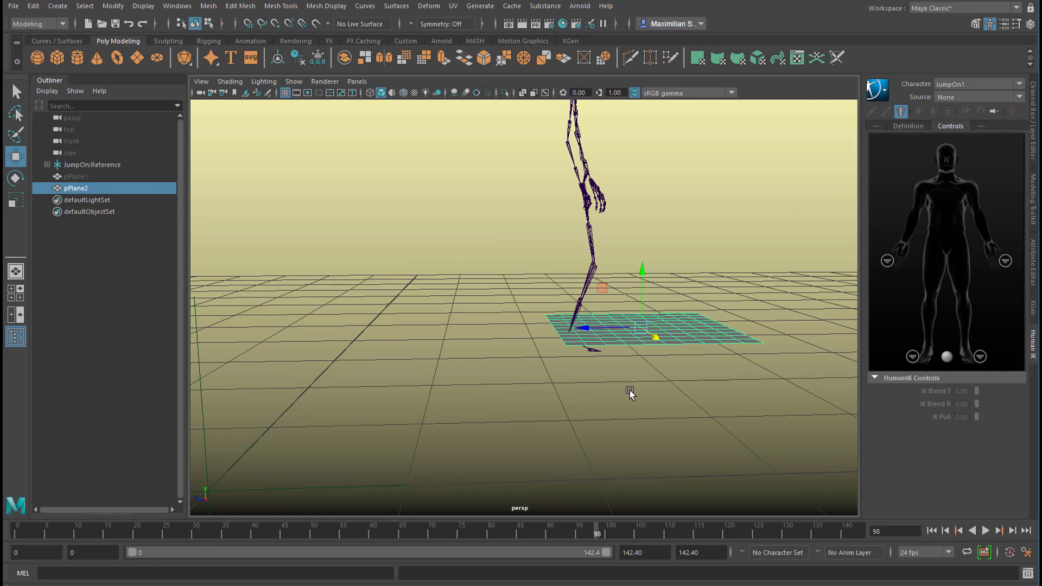
{"action": "mouse_move", "coordinate": [604, 420]}
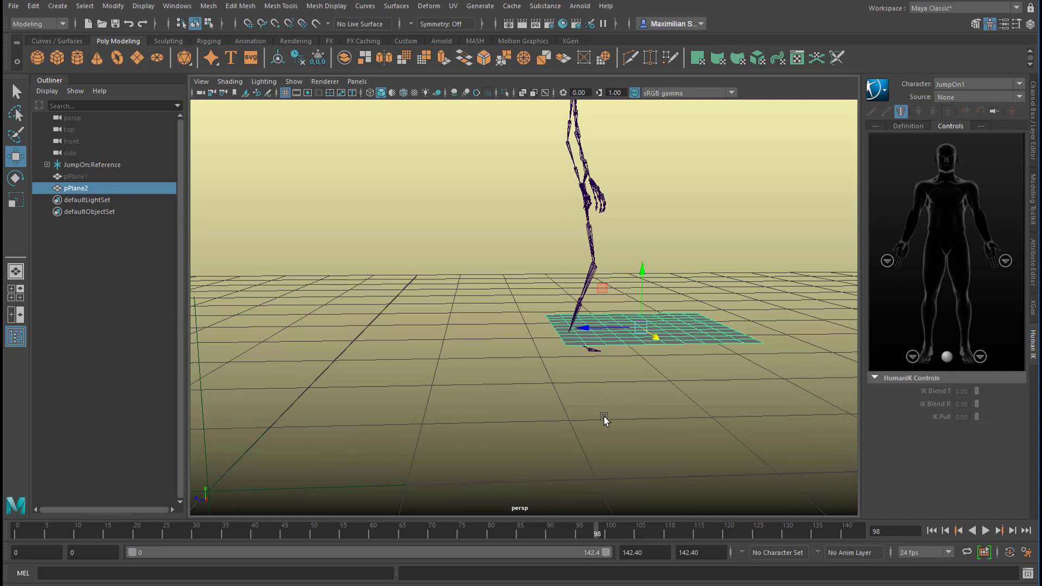
{"action": "mouse_move", "coordinate": [528, 386]}
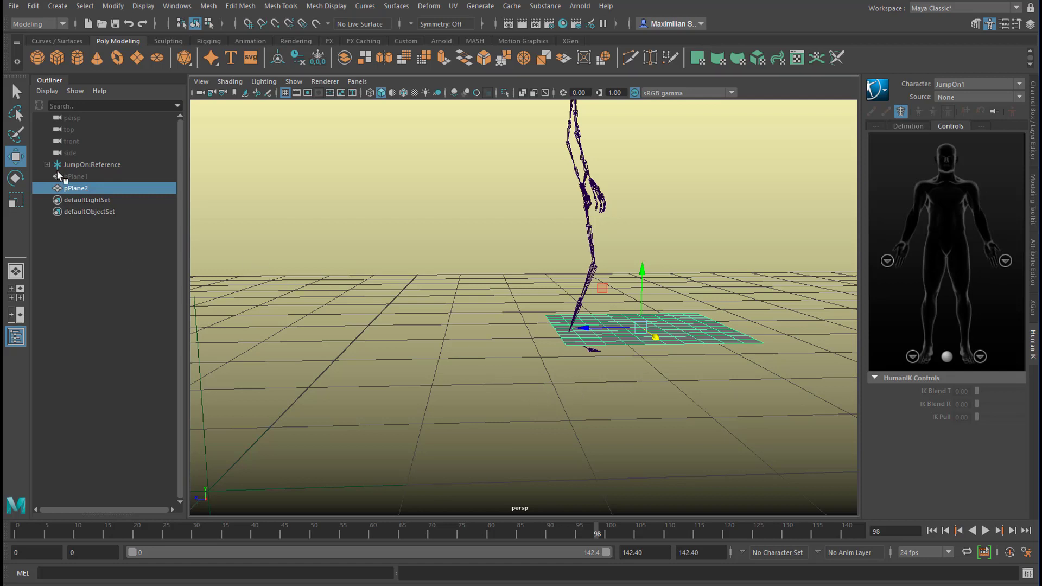
{"action": "left_click", "coordinate": [46, 163]}
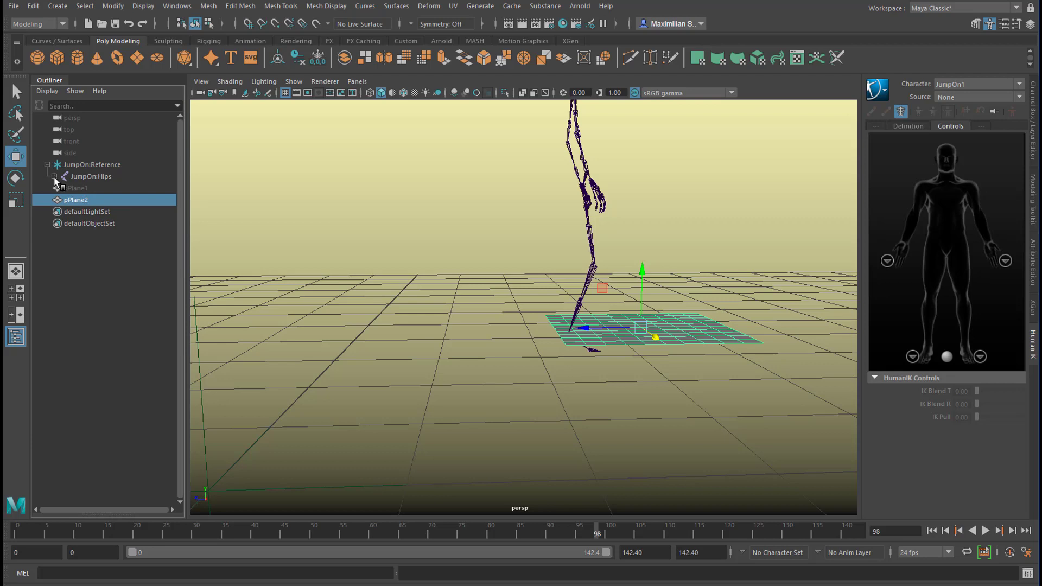
{"action": "left_click", "coordinate": [56, 176]}
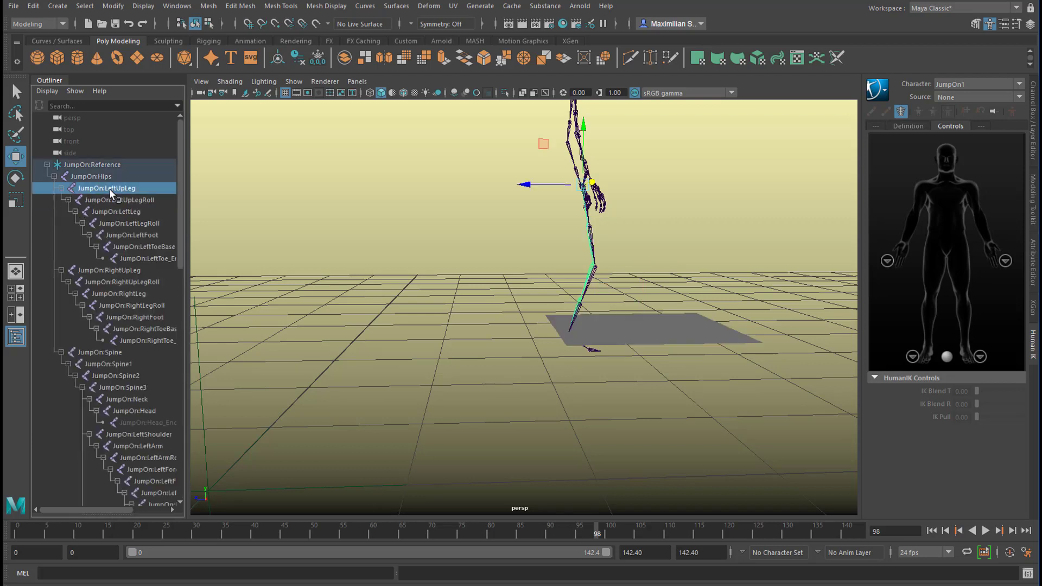
{"action": "scroll", "scroll_direction": "down", "scroll_amount": 3}
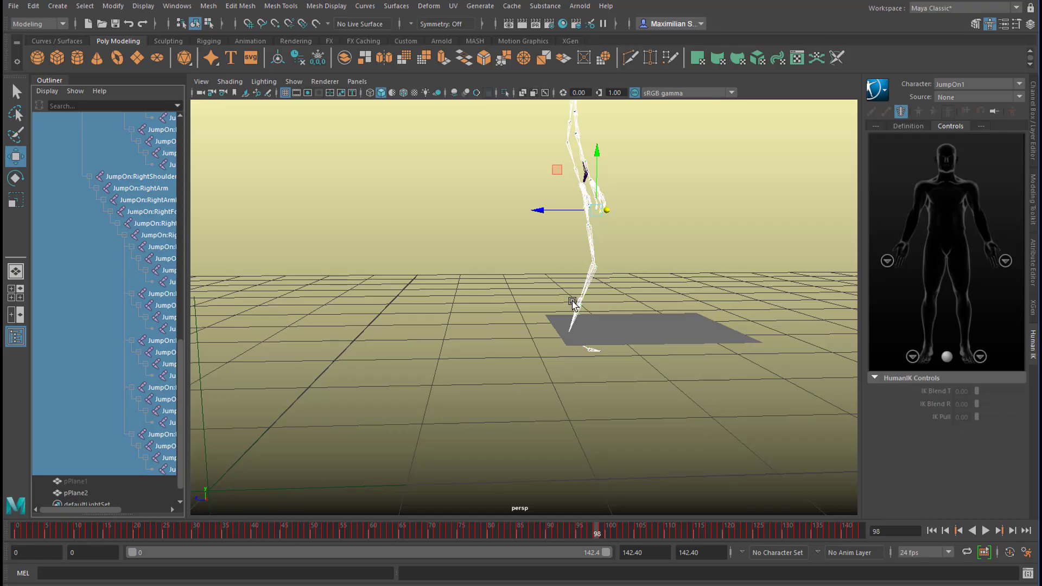
{"action": "mouse_move", "coordinate": [591, 278]}
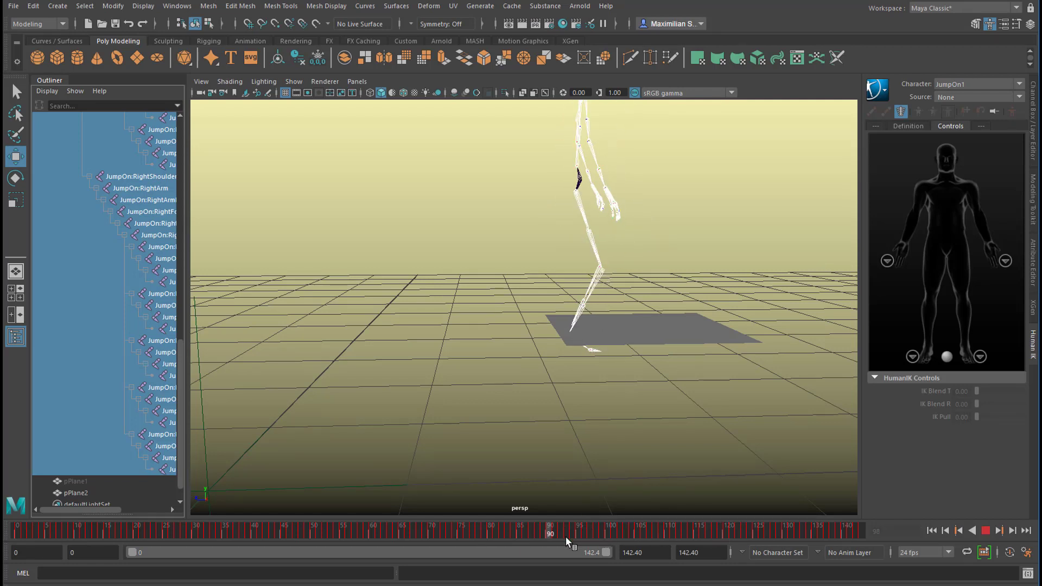
{"action": "left_click", "coordinate": [563, 534]}
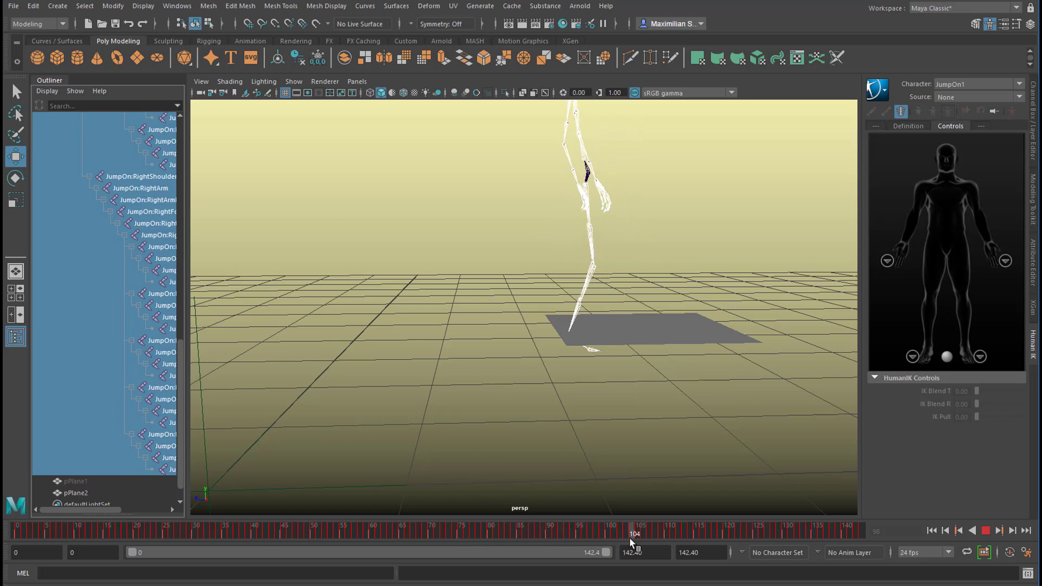
{"action": "left_click", "coordinate": [601, 527]}
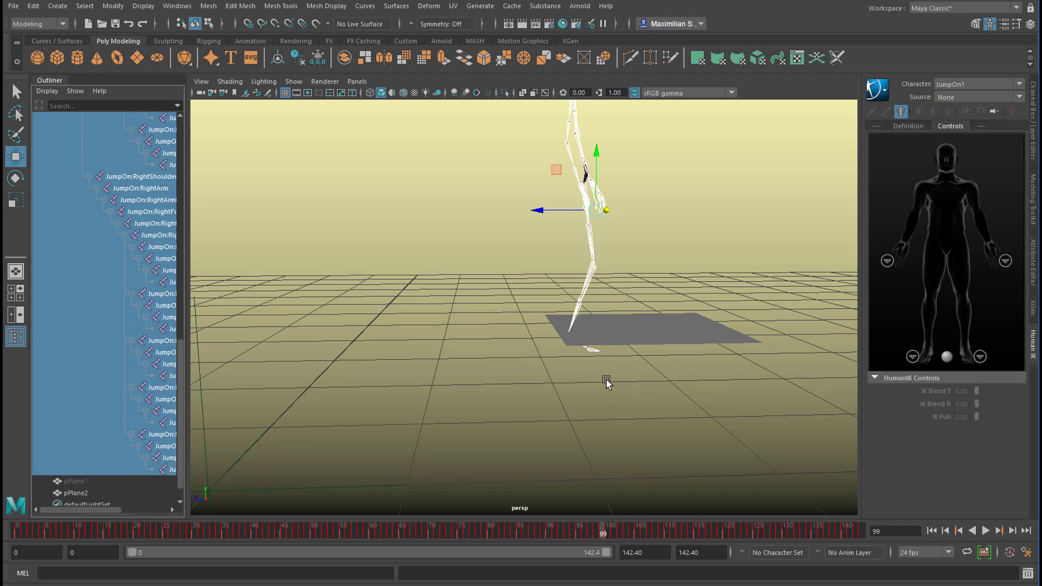
{"action": "mouse_move", "coordinate": [590, 344]}
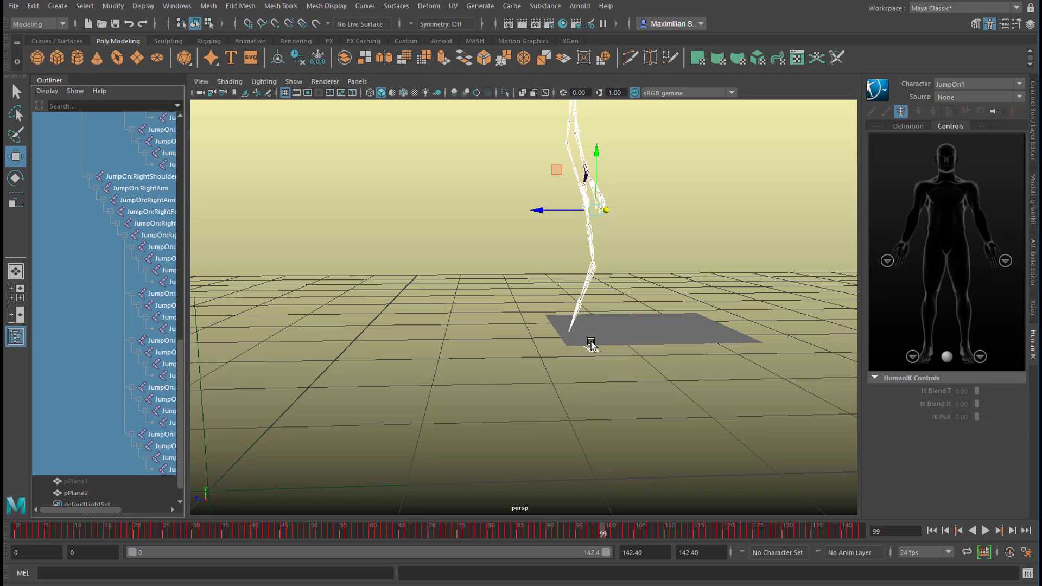
{"action": "mouse_move", "coordinate": [448, 434]}
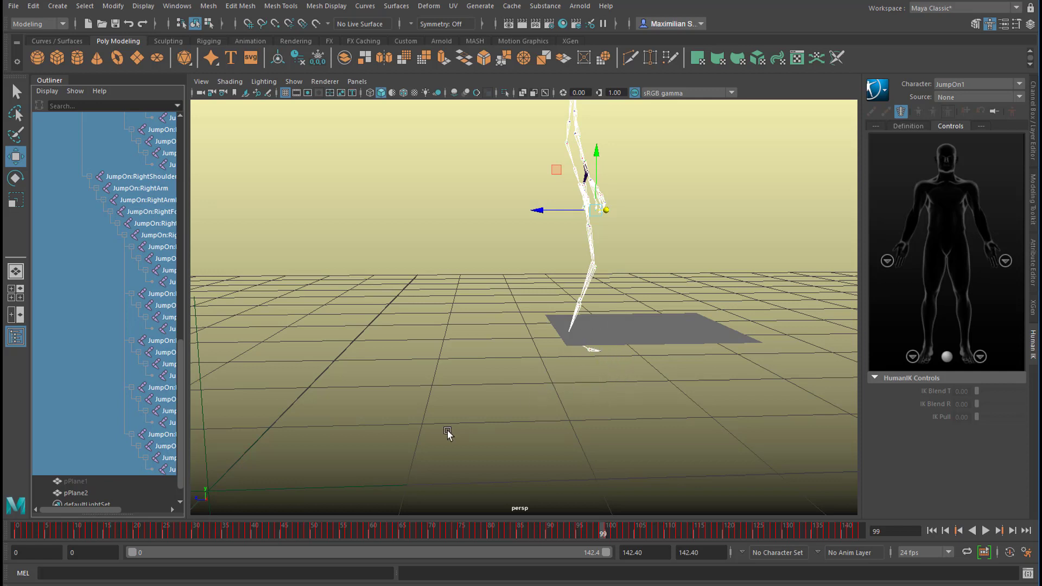
{"action": "mouse_move", "coordinate": [196, 22]}
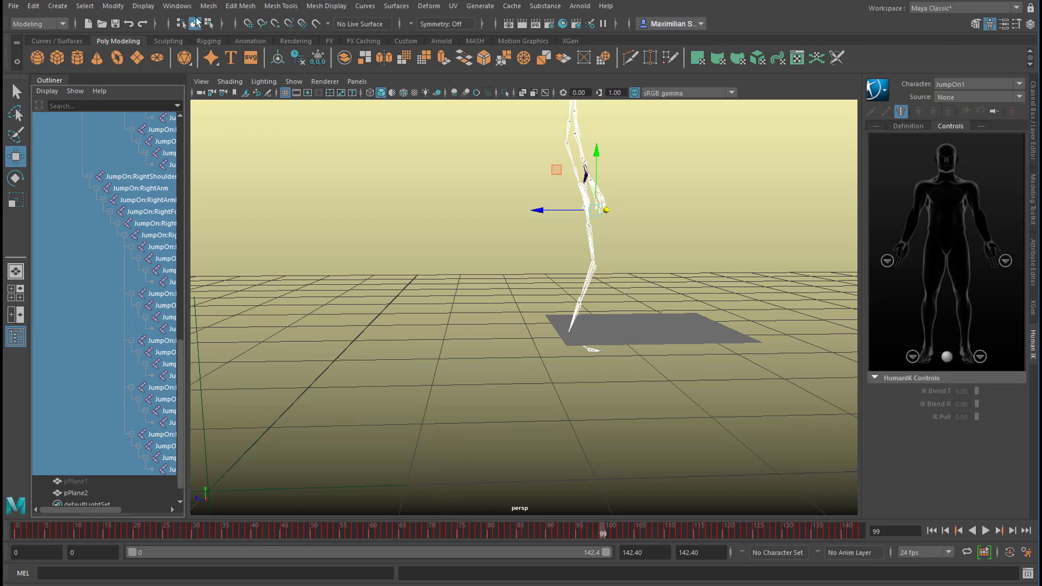
{"action": "left_click", "coordinate": [176, 5]}
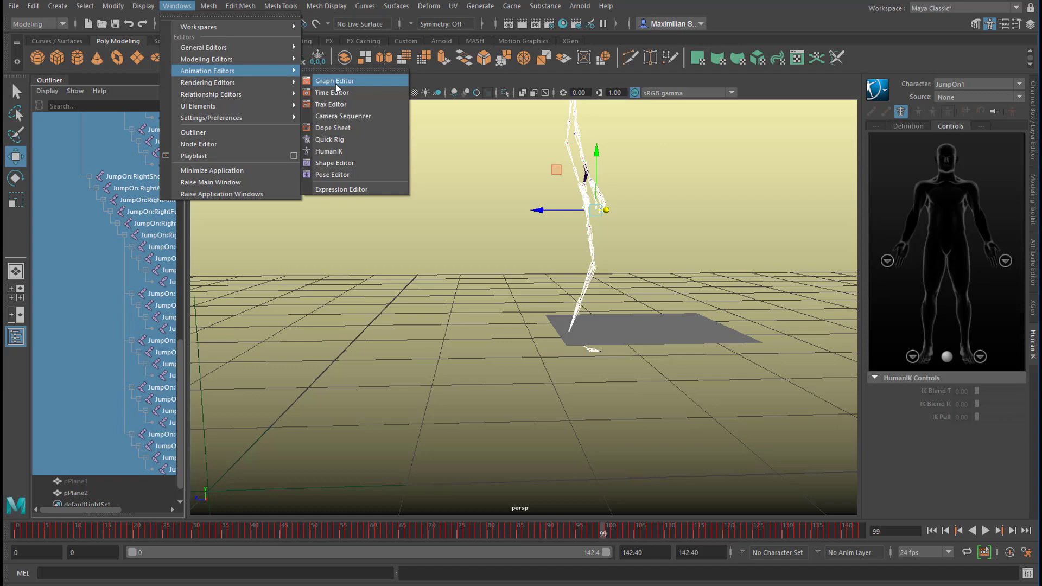
Select JumpOn:Reference and open the Time Editor from Animation Editors.
{"action": "left_click", "coordinate": [335, 80]}
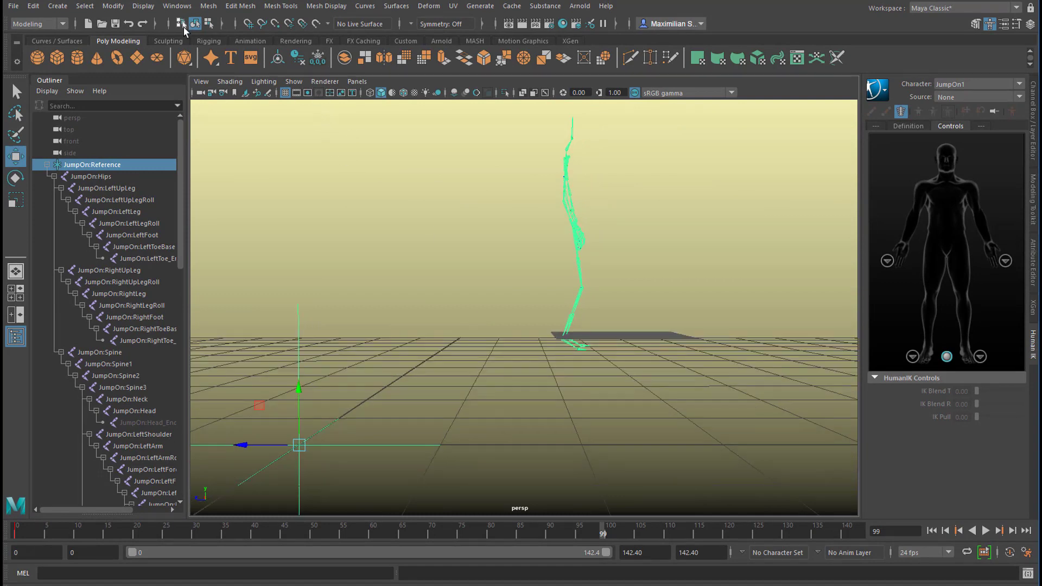
{"action": "left_click", "coordinate": [177, 6]}
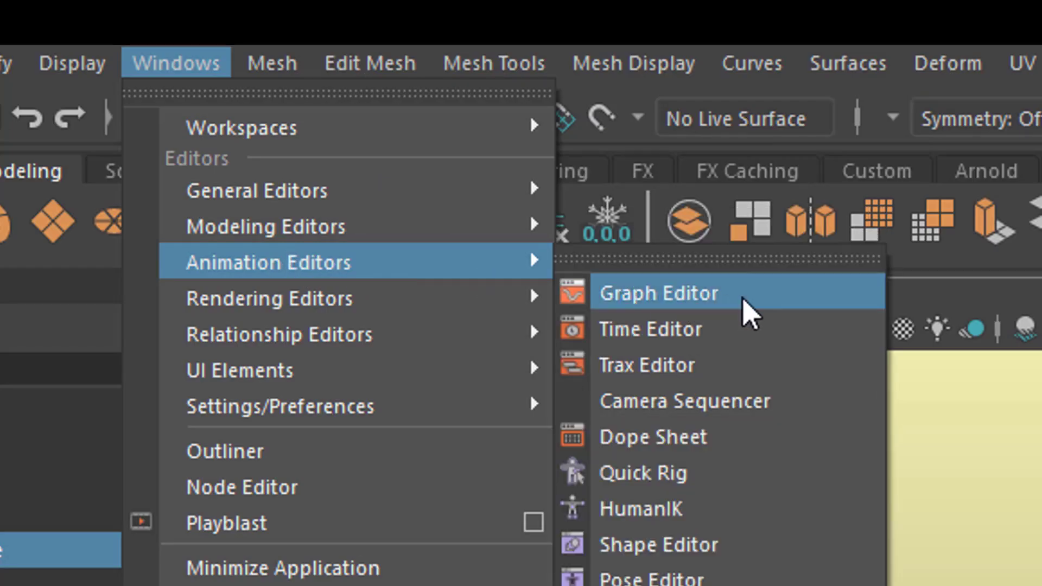
{"action": "mouse_move", "coordinate": [727, 319]}
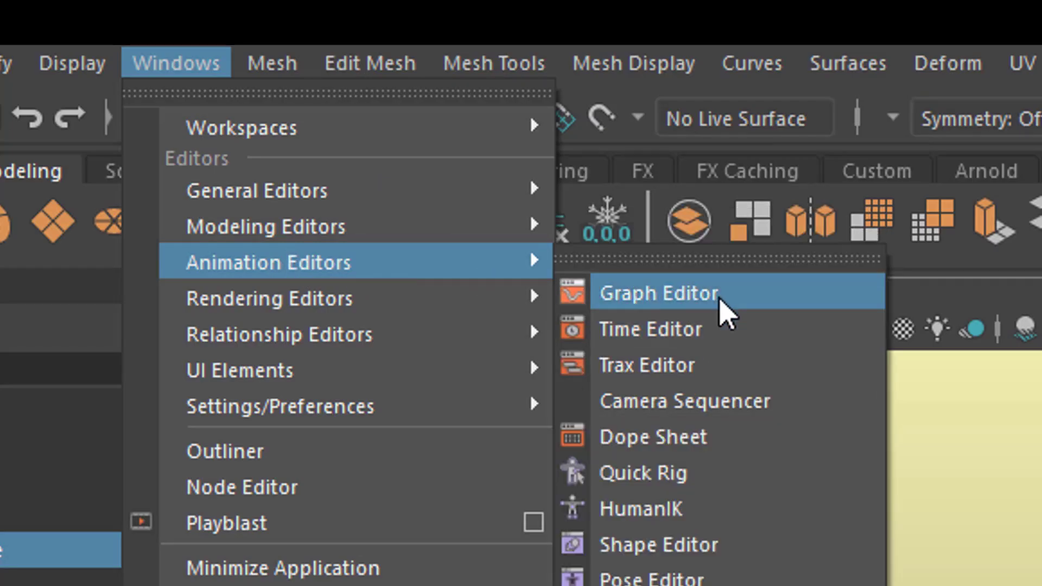
{"action": "mouse_move", "coordinate": [727, 322]}
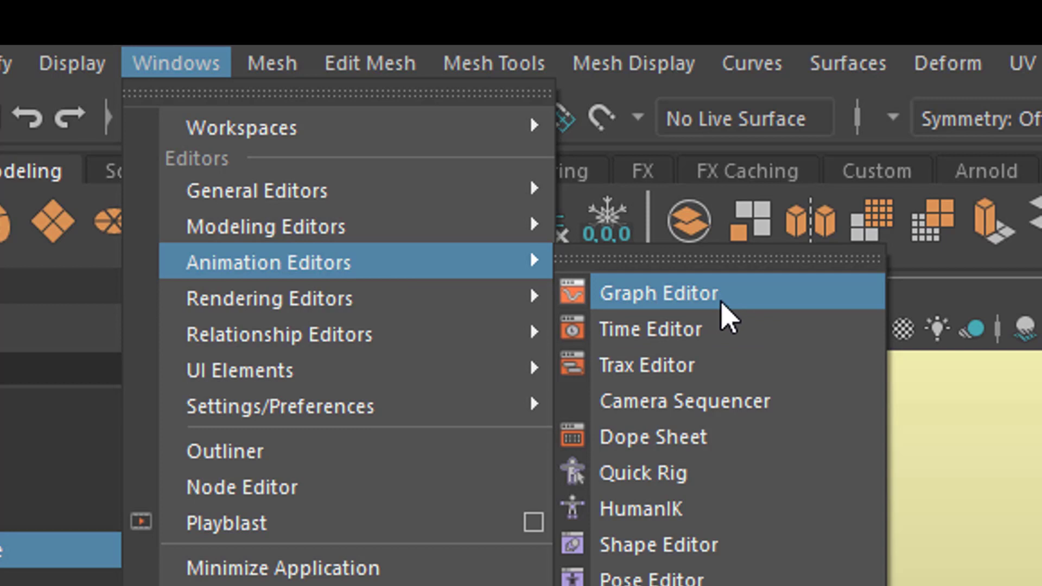
{"action": "mouse_move", "coordinate": [734, 319]}
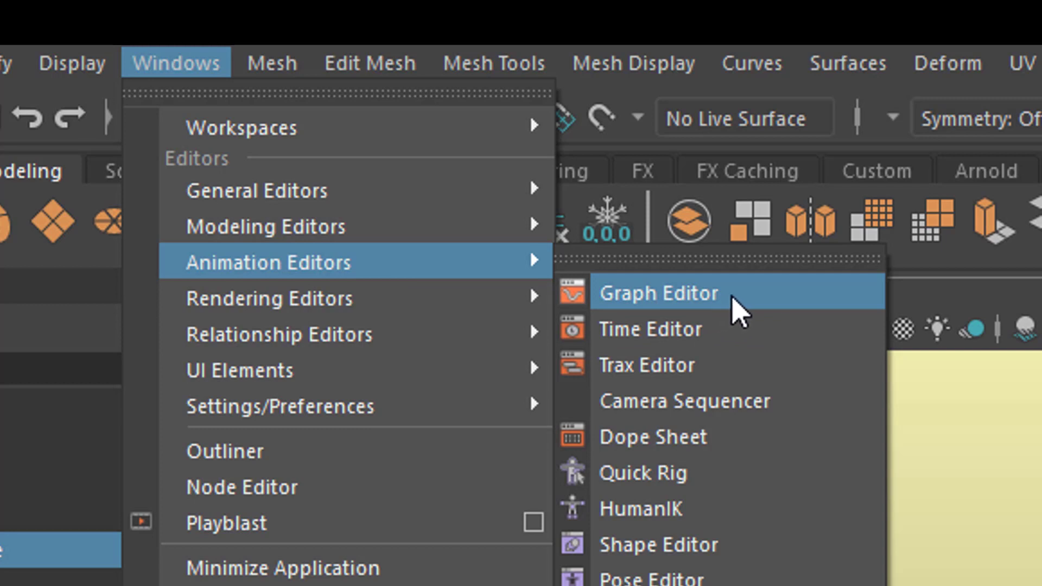
{"action": "mouse_move", "coordinate": [735, 309]}
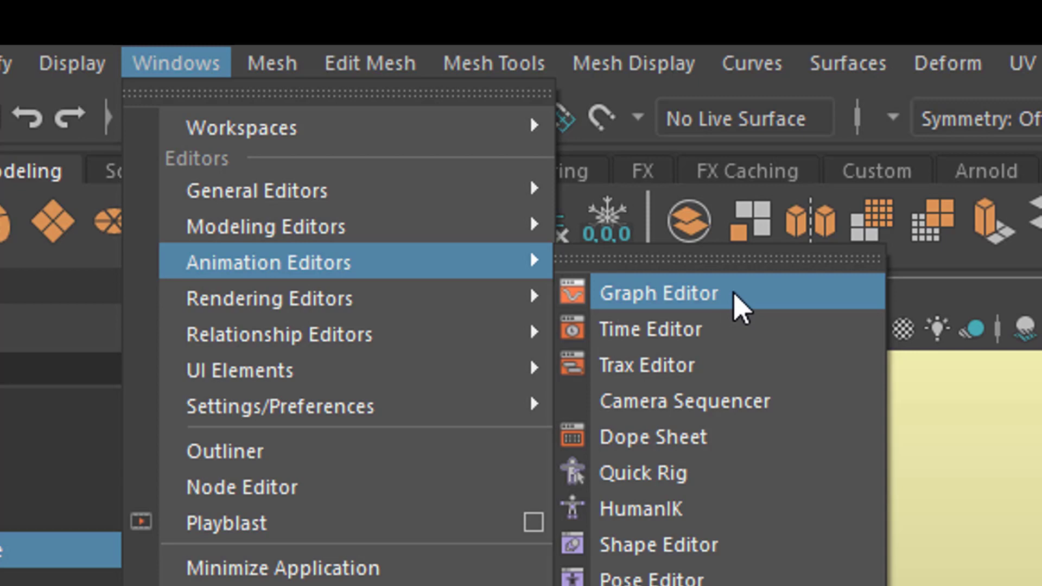
{"action": "mouse_move", "coordinate": [735, 322]}
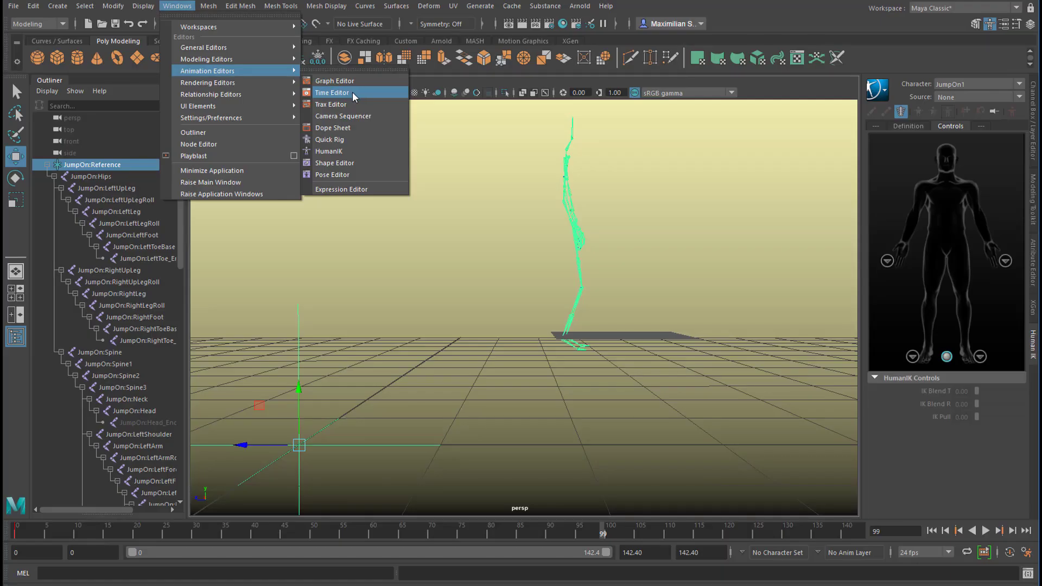
{"action": "left_click", "coordinate": [333, 92]}
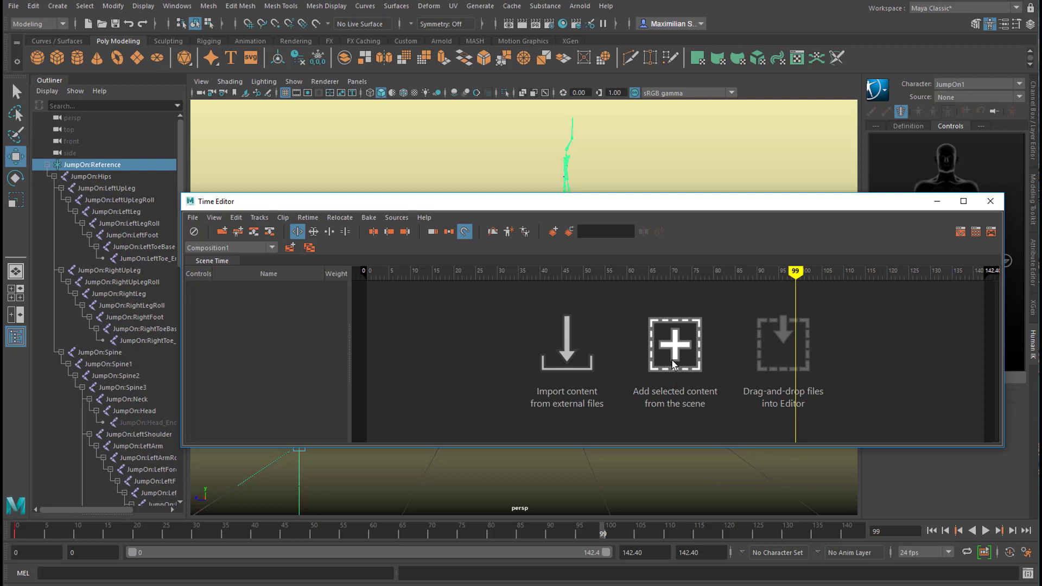
Add the selected skeleton's animation as anim_Clip1 on track1.
{"action": "left_click", "coordinate": [674, 344]}
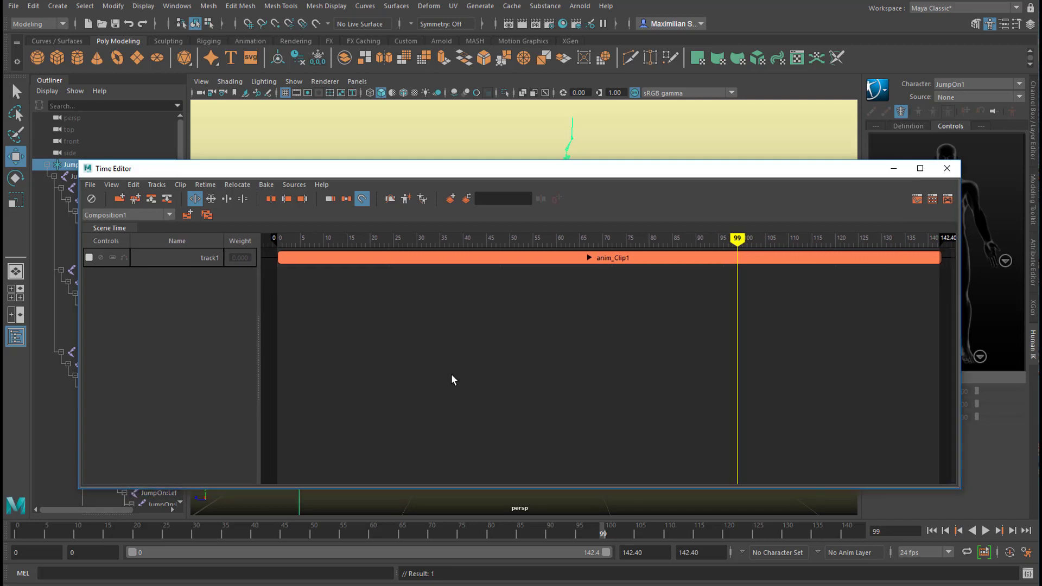
{"action": "mouse_move", "coordinate": [372, 319]}
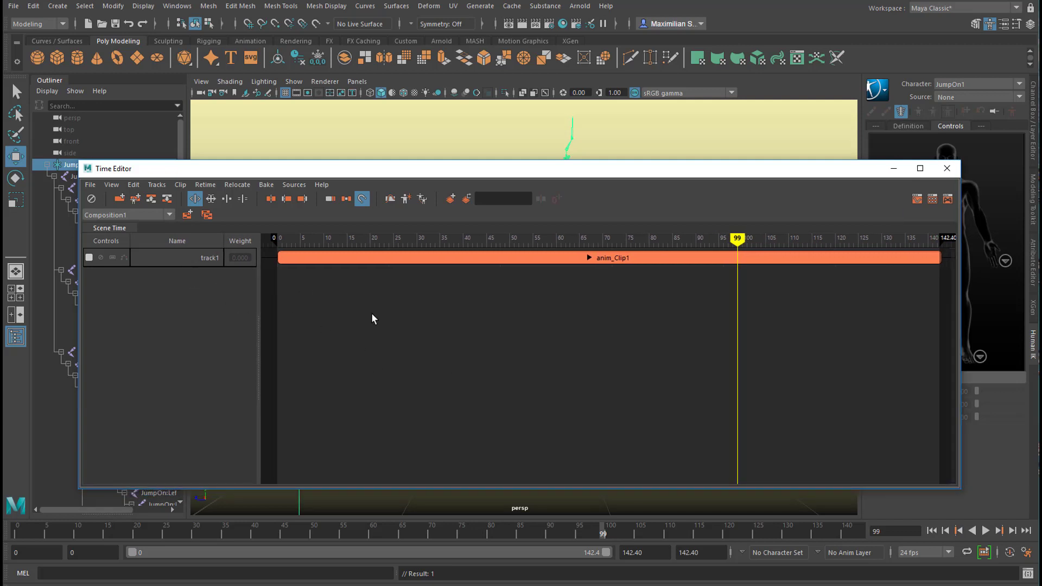
Split the clip at frame 45 into anim_Clip1 and anim_Clip2.
{"action": "left_click", "coordinate": [332, 238]}
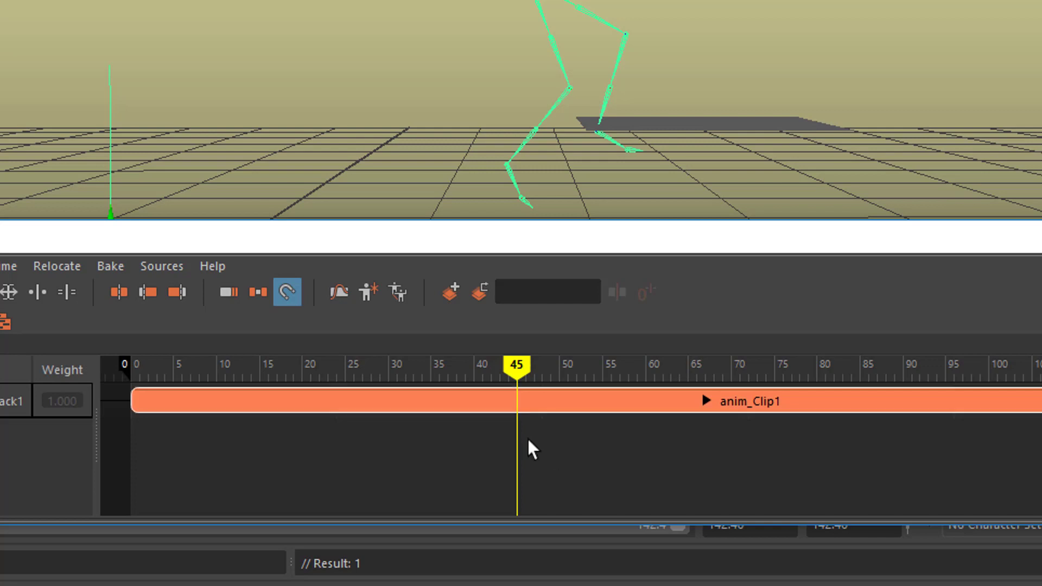
{"action": "mouse_move", "coordinate": [1035, 412]}
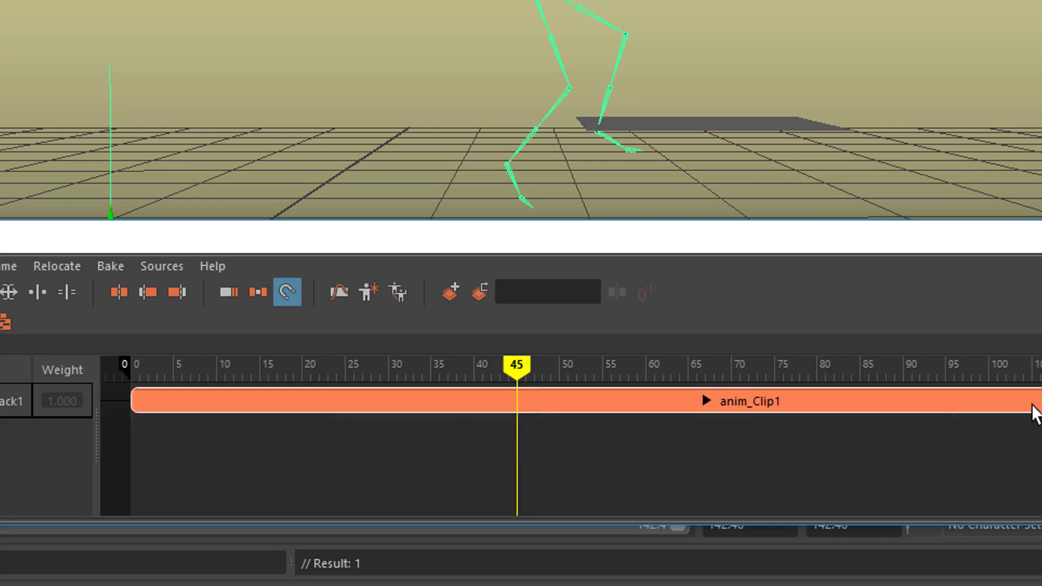
{"action": "mouse_move", "coordinate": [152, 332]}
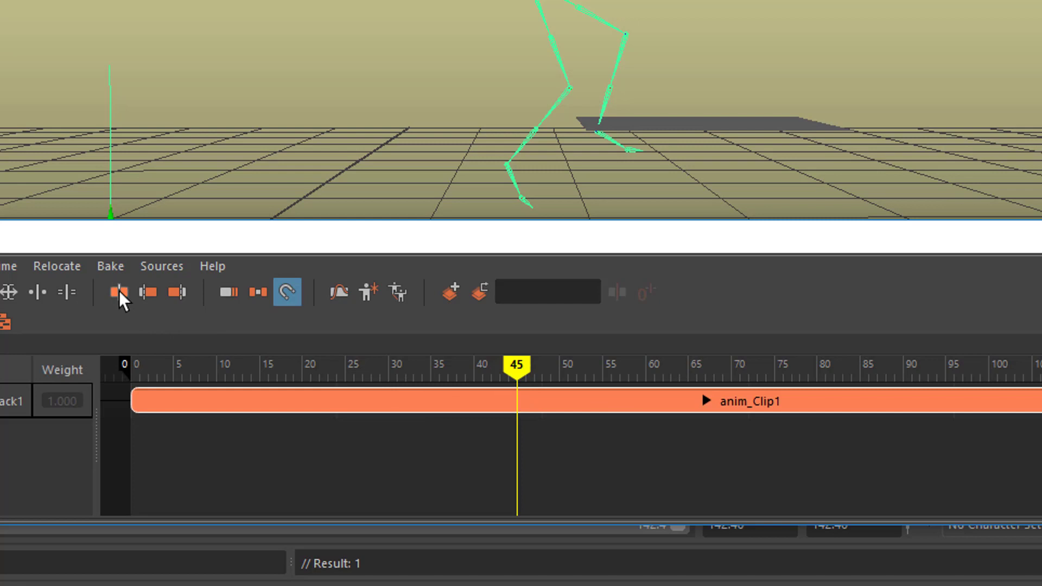
{"action": "left_click", "coordinate": [119, 292]}
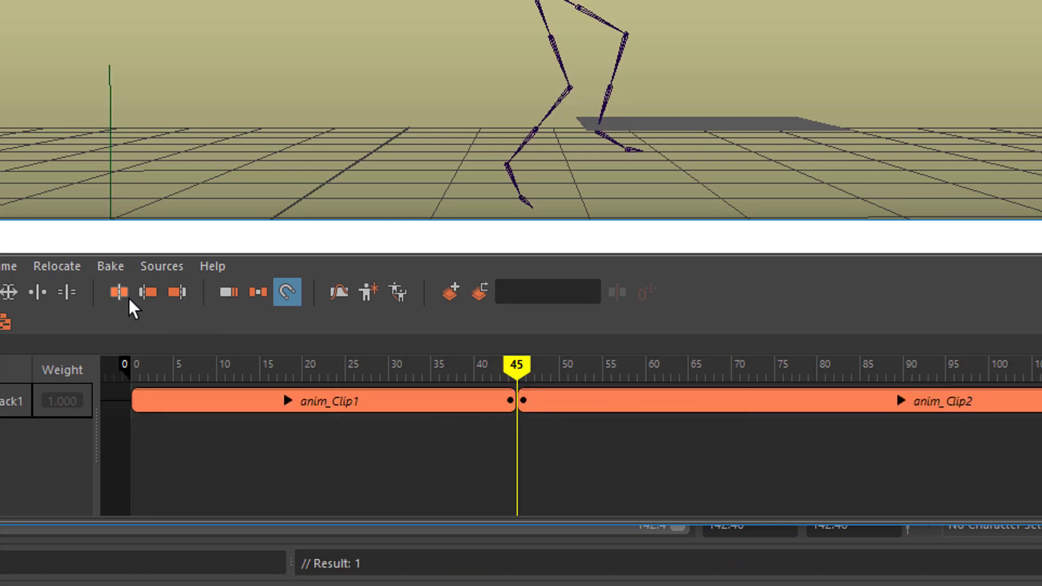
{"action": "mouse_move", "coordinate": [641, 431]}
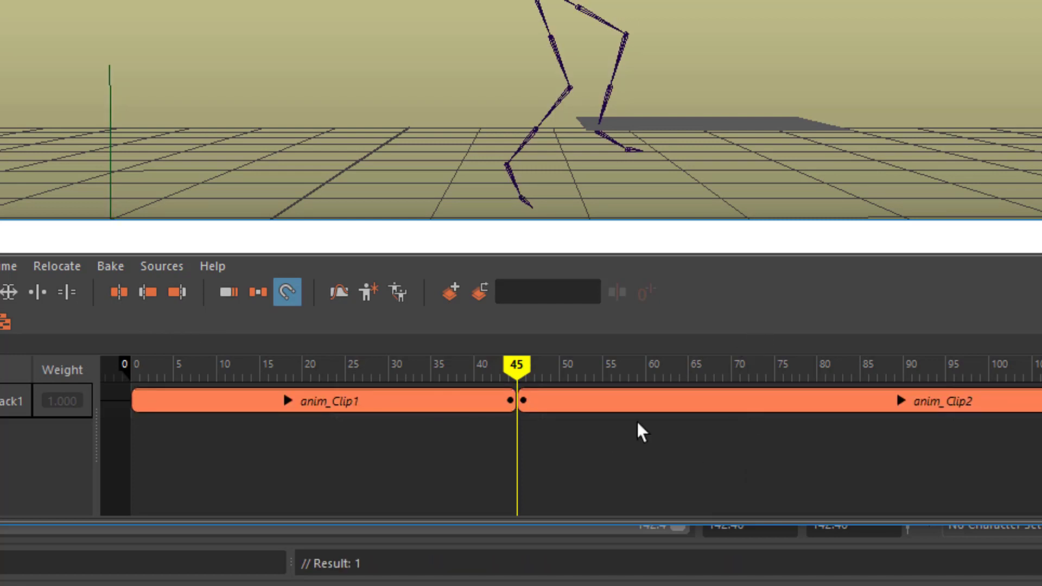
{"action": "mouse_move", "coordinate": [748, 445]}
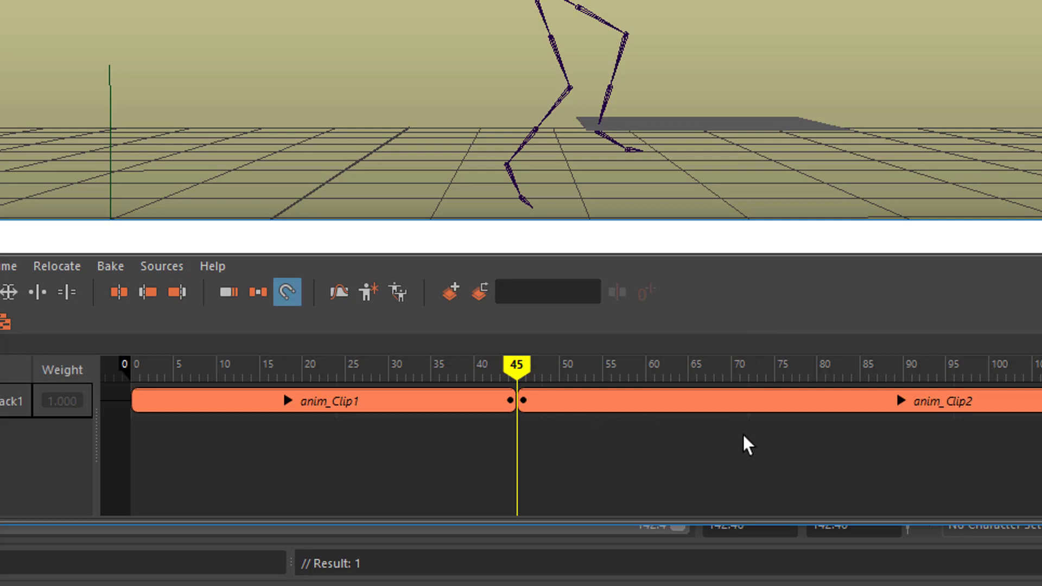
{"action": "mouse_move", "coordinate": [664, 295]}
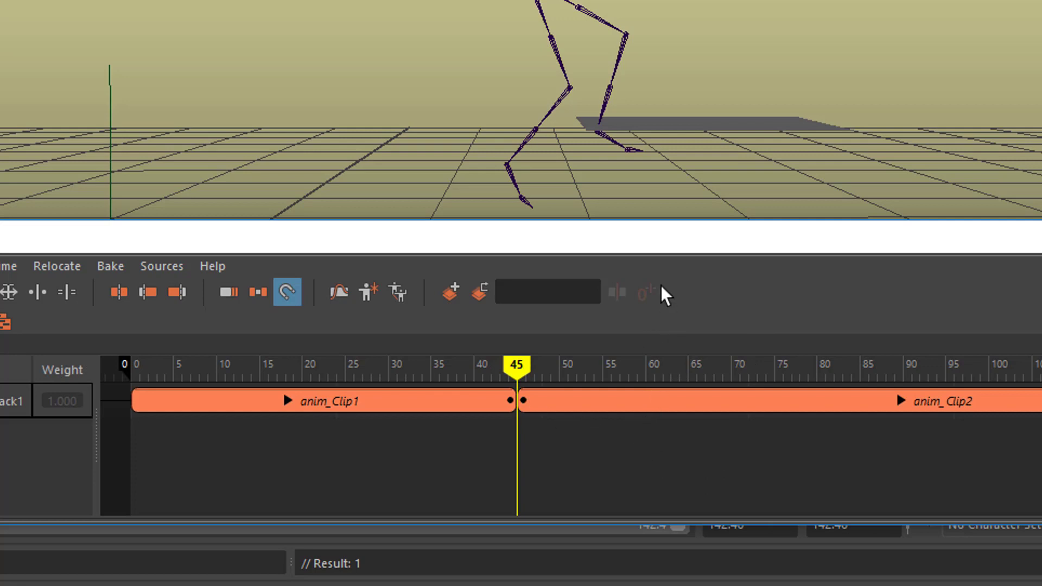
{"action": "mouse_move", "coordinate": [534, 394]}
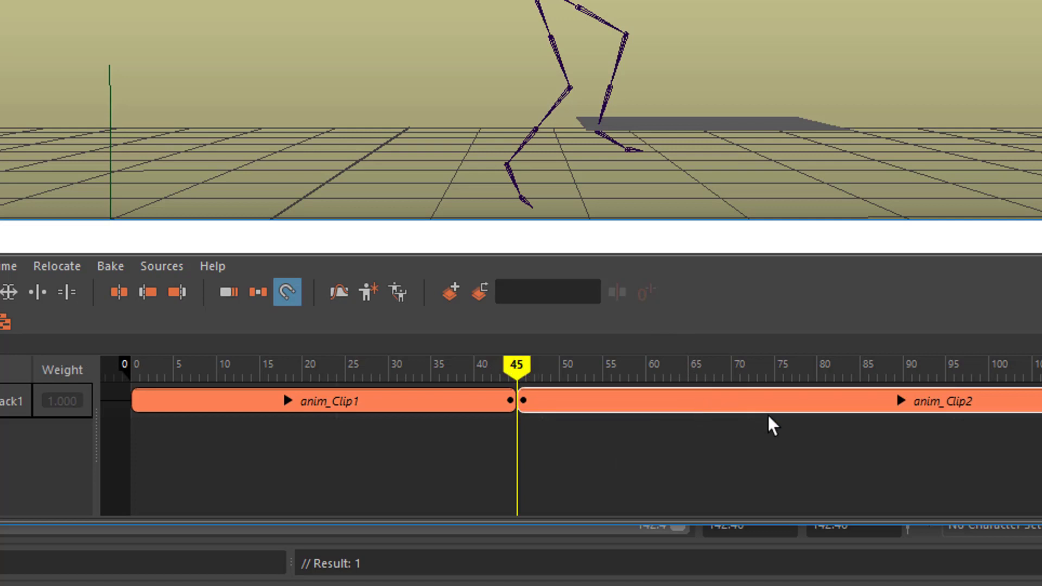
{"action": "mouse_move", "coordinate": [767, 466]}
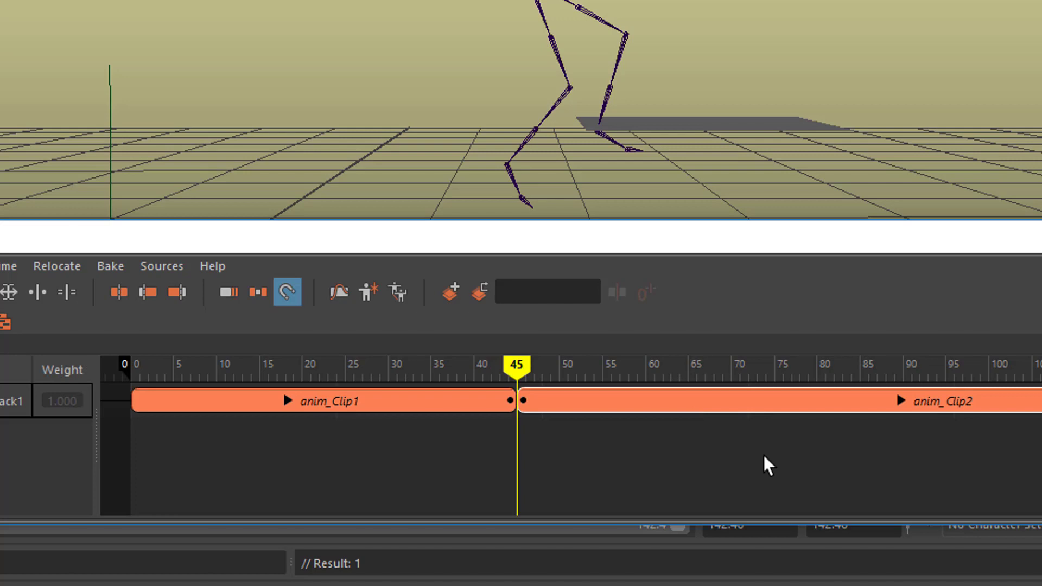
{"action": "mouse_move", "coordinate": [379, 325]}
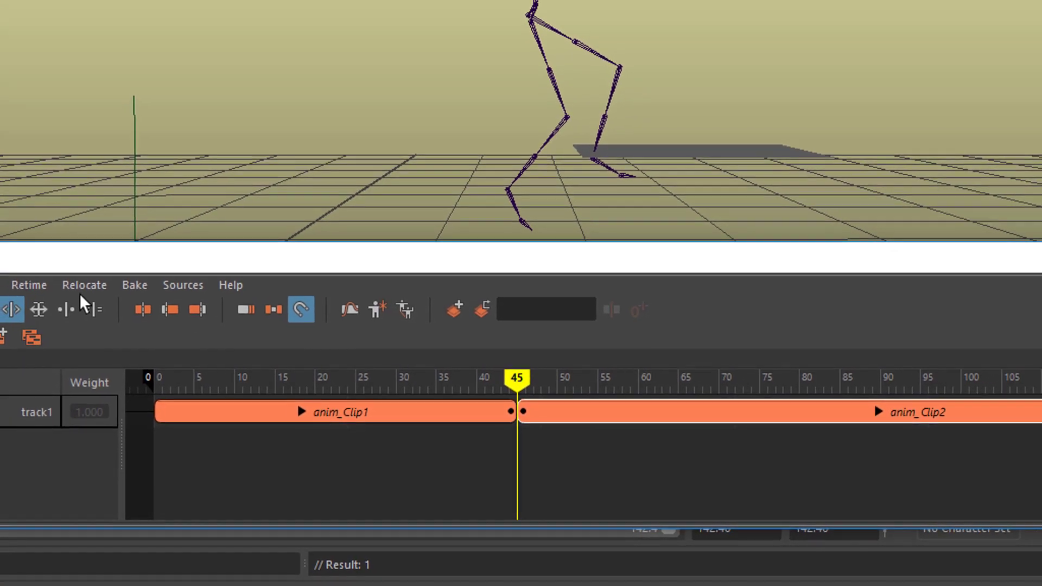
Leave the Time Editor and collapse the JumpOn:Reference hierarchy in the Outliner.
{"action": "left_click", "coordinate": [83, 285]}
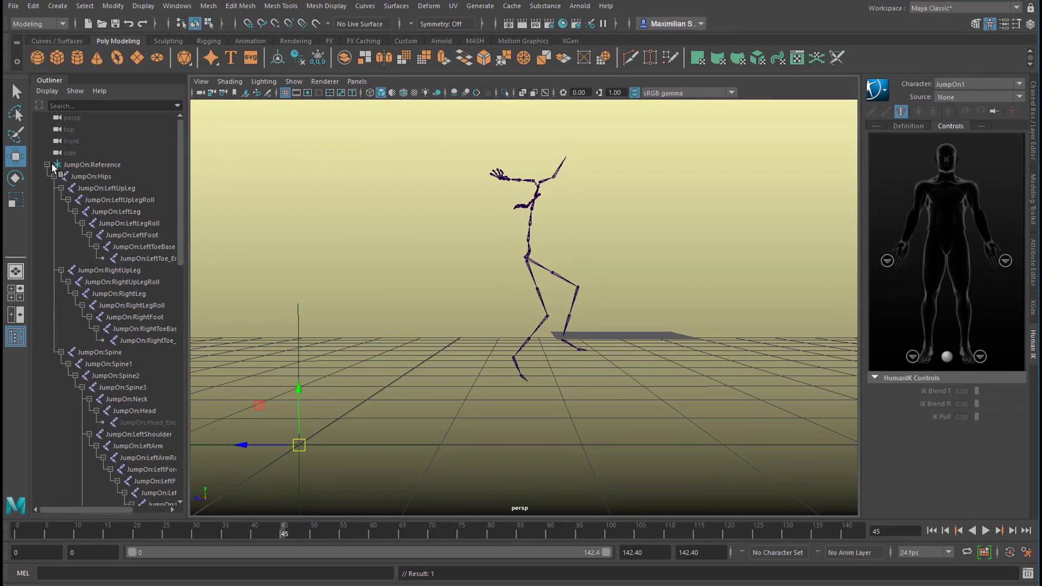
{"action": "left_click", "coordinate": [47, 164]}
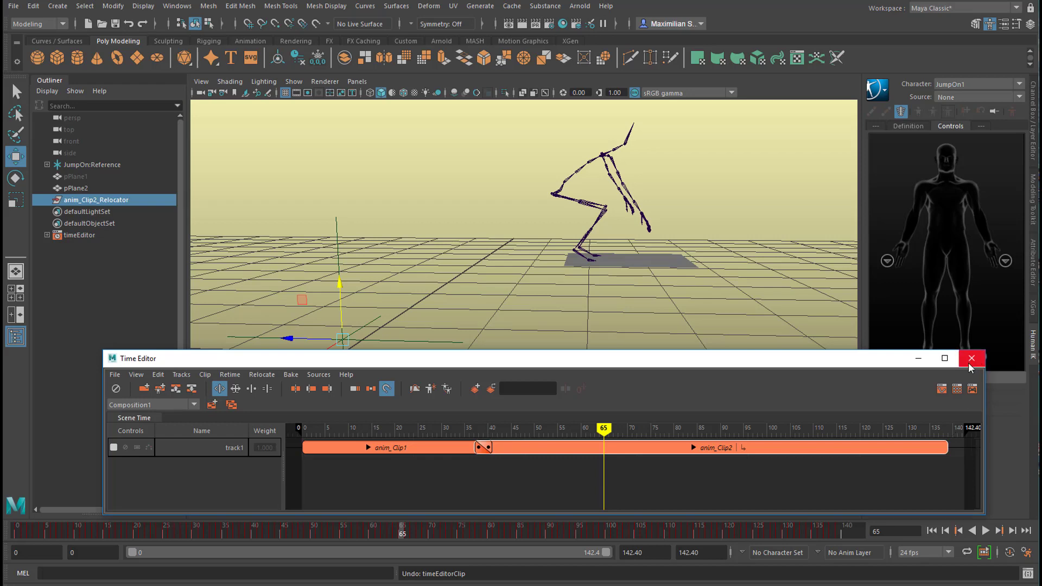
Close the Time Editor and play the animation landing on the raised platform.
{"action": "left_click", "coordinate": [971, 358]}
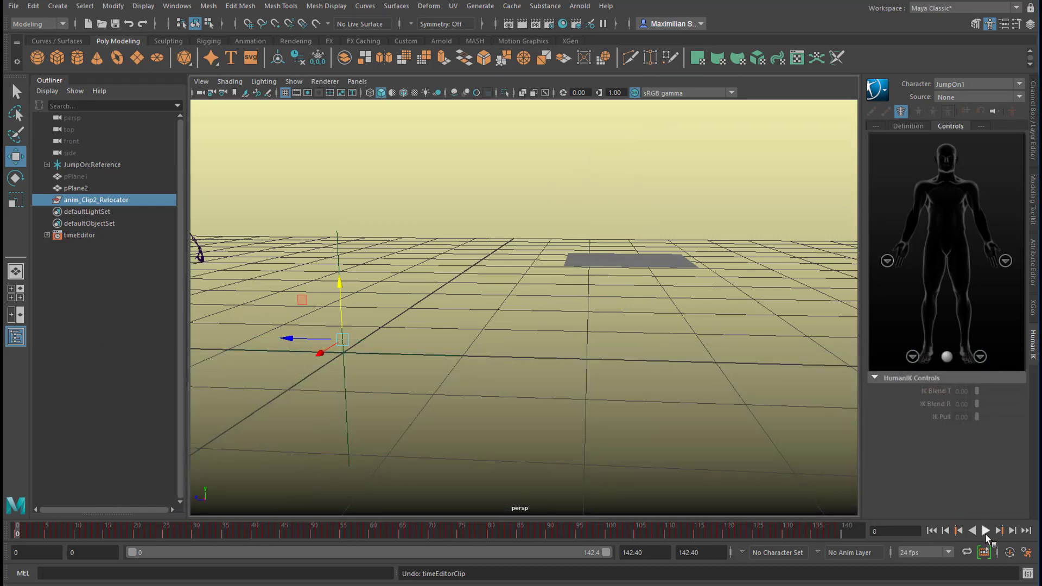
{"action": "left_click", "coordinate": [985, 531]}
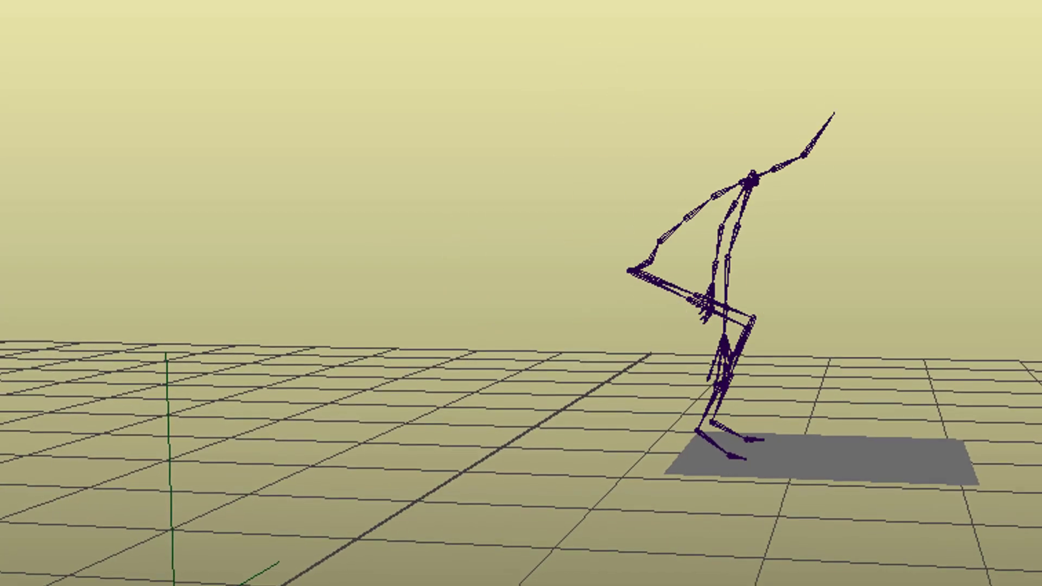